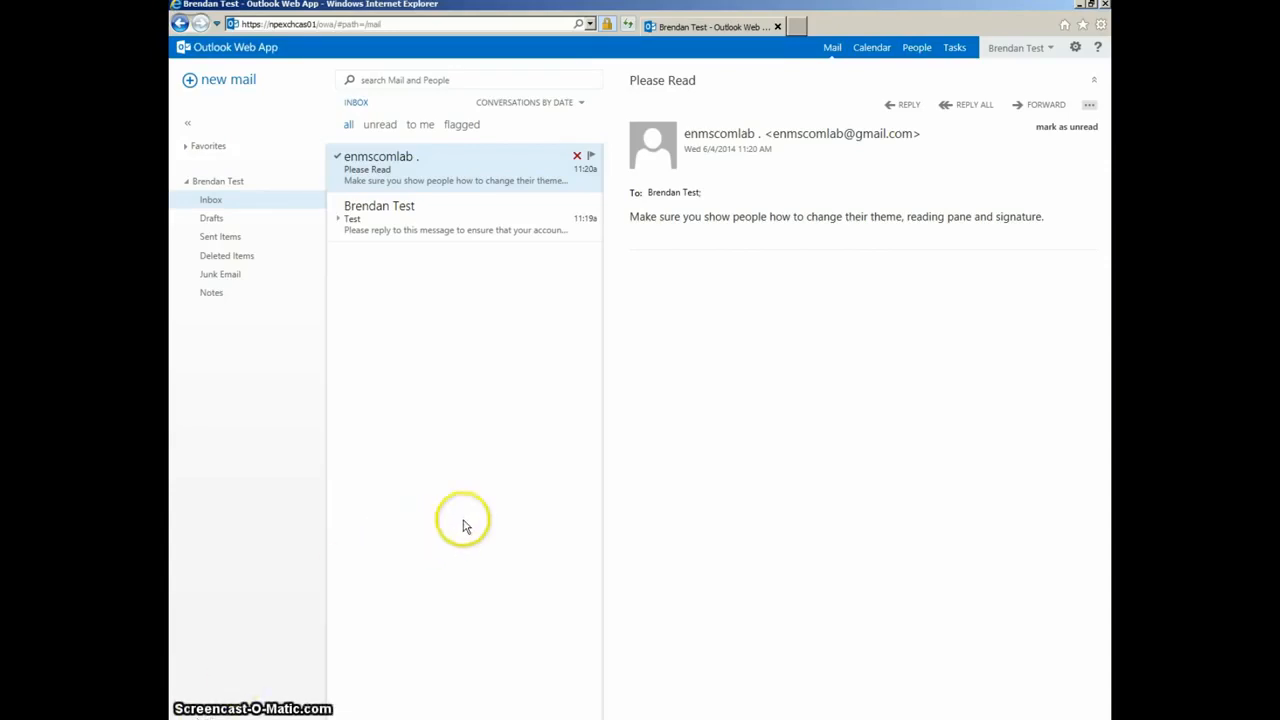
{"action": "mouse_move", "coordinate": [505, 499]}
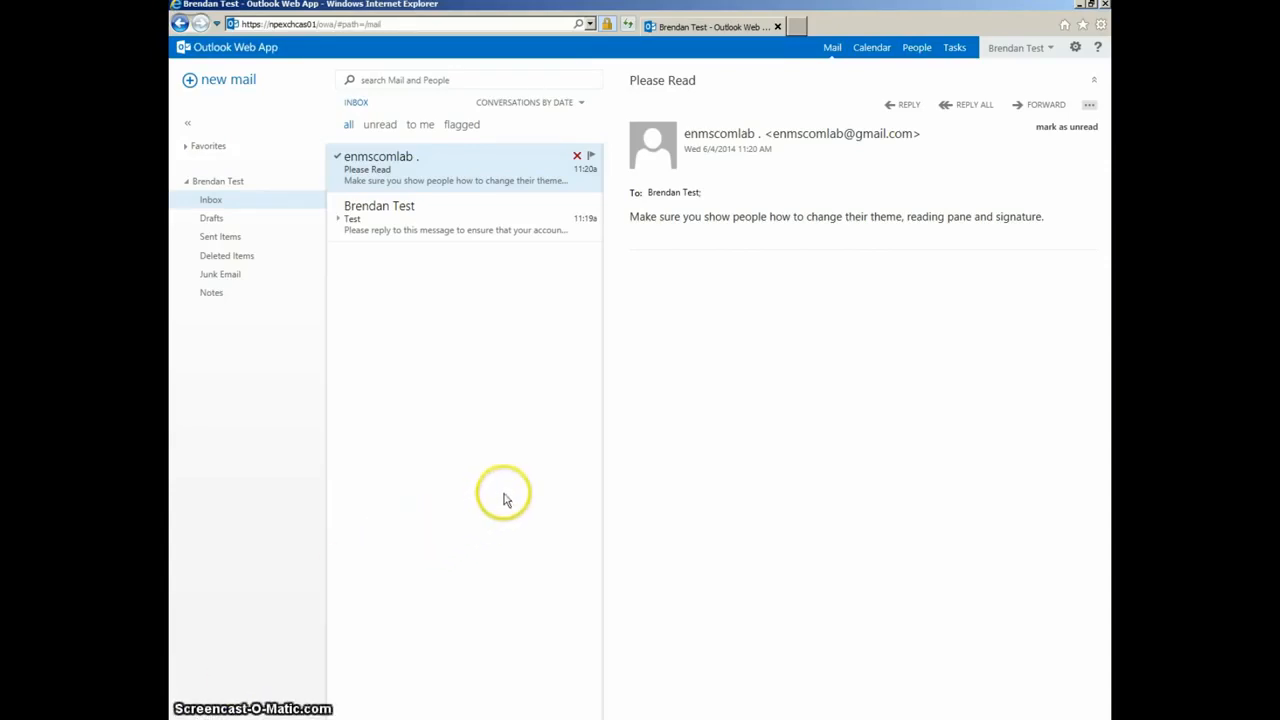
{"action": "mouse_move", "coordinate": [520, 295]}
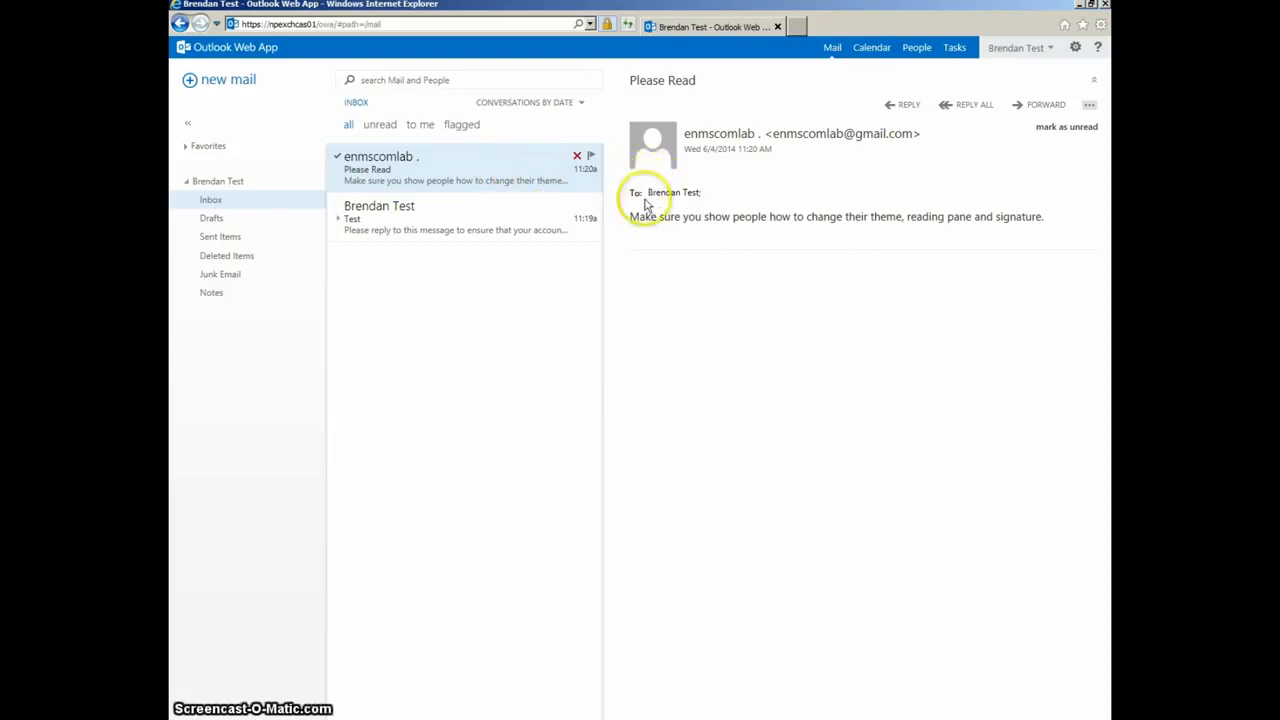
{"action": "mouse_move", "coordinate": [893, 280]}
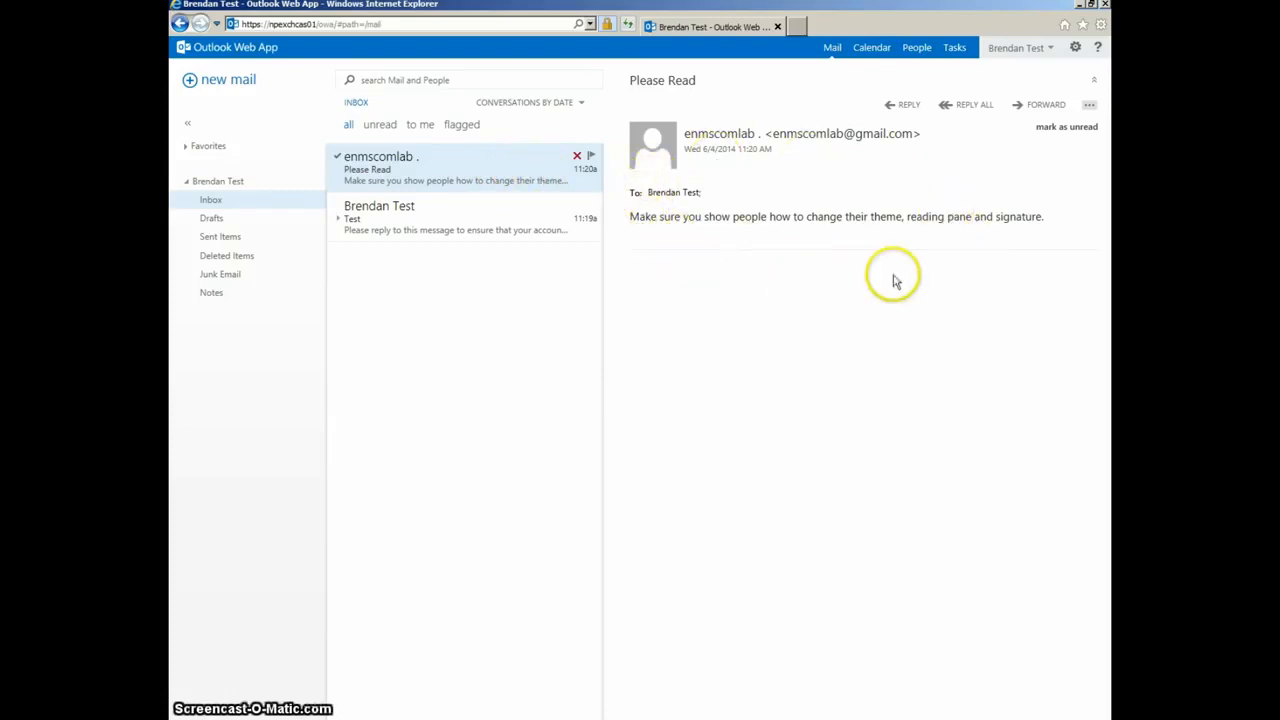
Glance at the Test and Please Read messages, then hide the reading pane for all folders.
{"action": "left_click", "coordinate": [400, 210]}
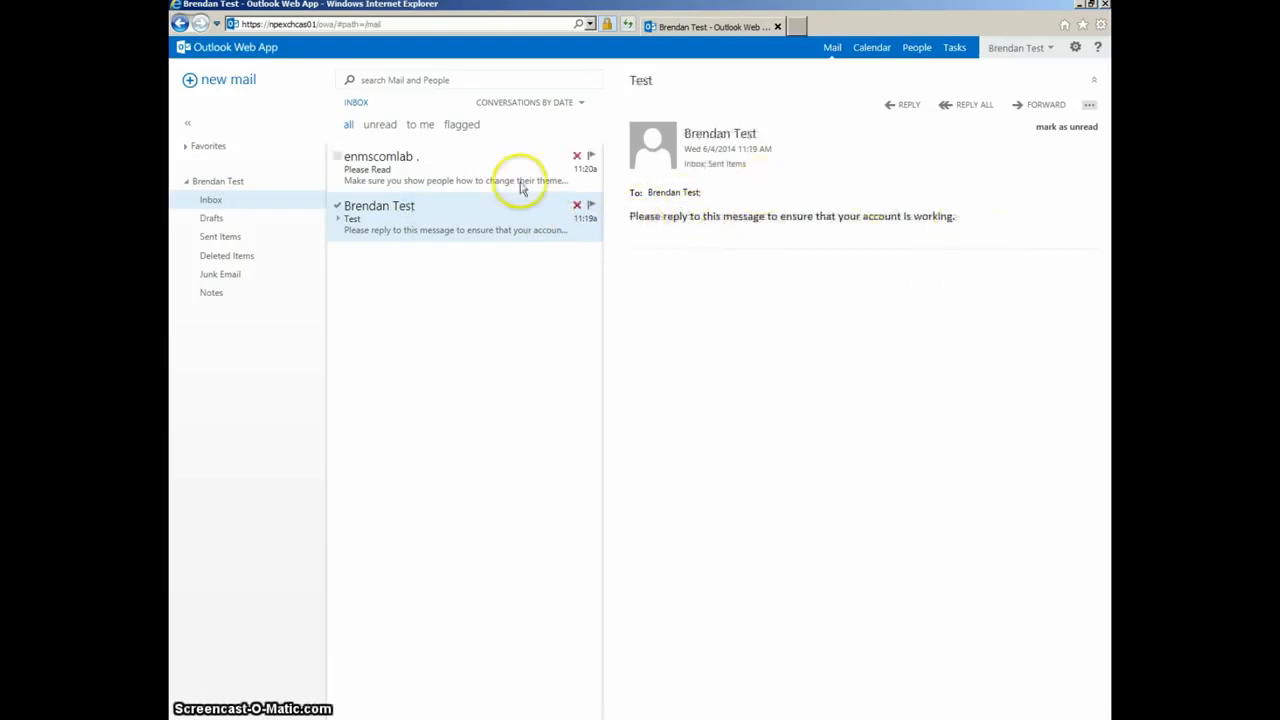
{"action": "left_click", "coordinate": [455, 168]}
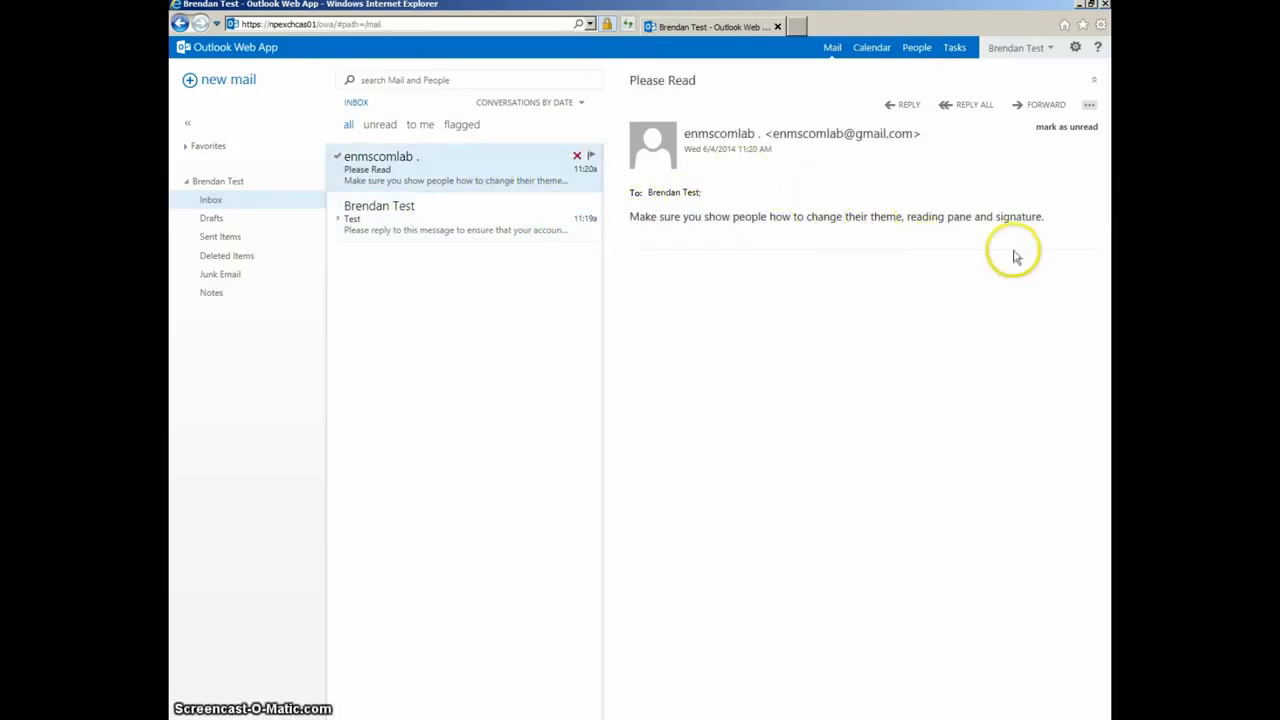
{"action": "mouse_move", "coordinate": [1025, 248]}
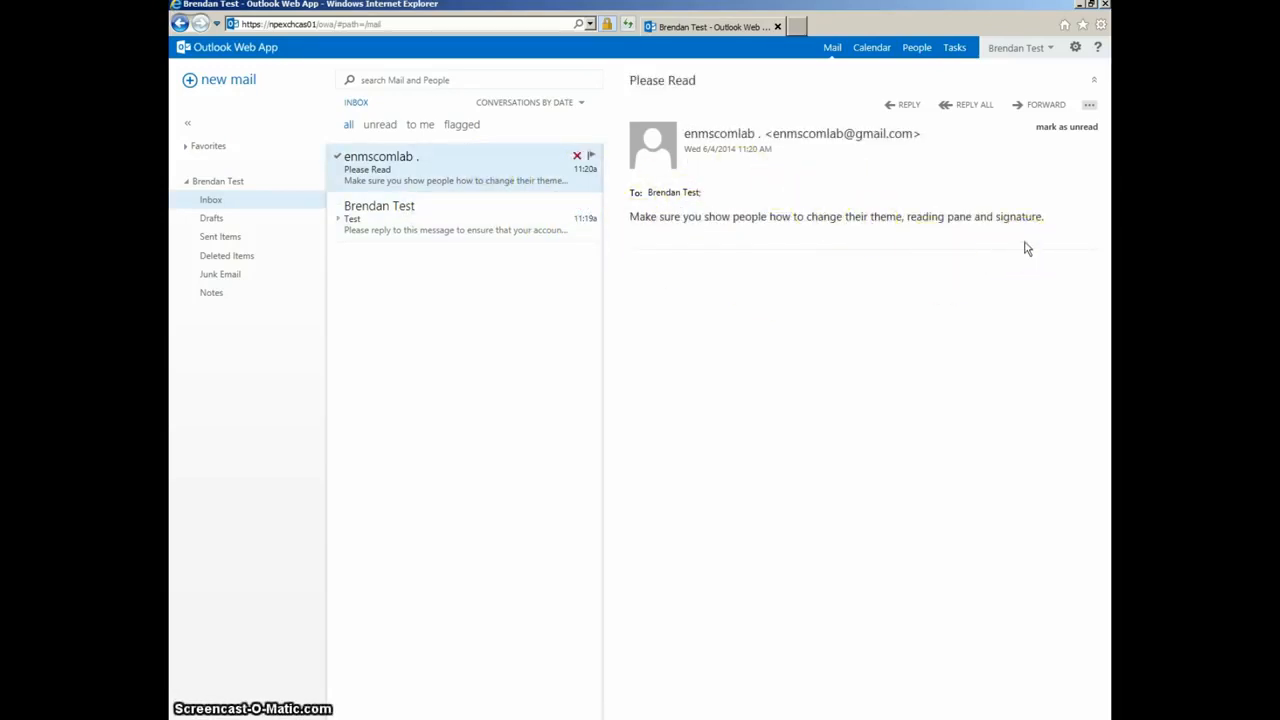
{"action": "mouse_move", "coordinate": [1075, 47]}
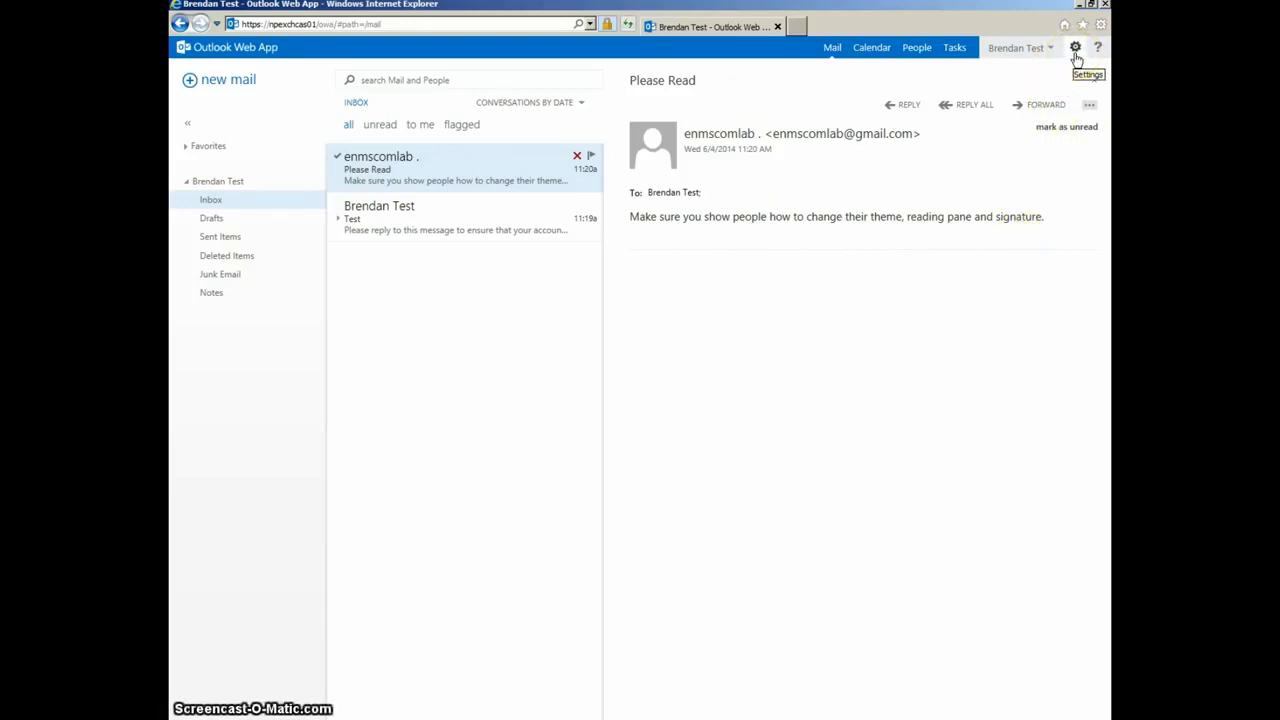
{"action": "left_click", "coordinate": [1075, 47]}
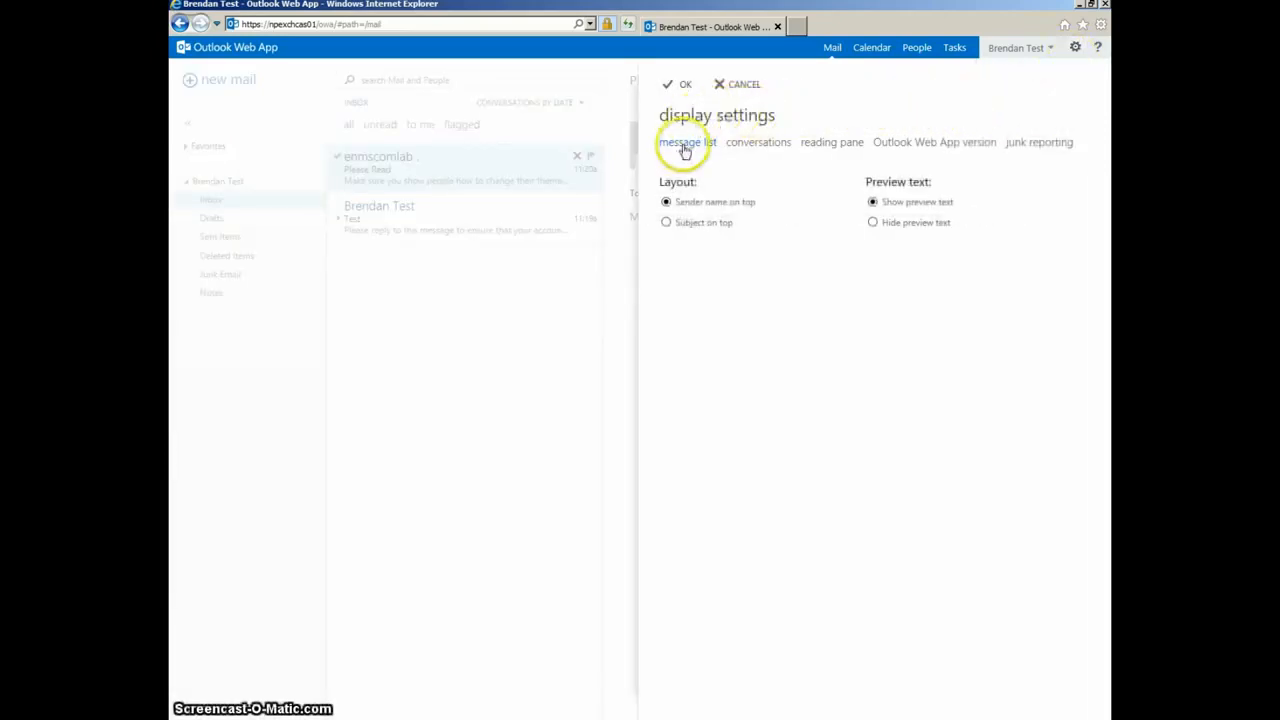
{"action": "mouse_move", "coordinate": [868, 142]}
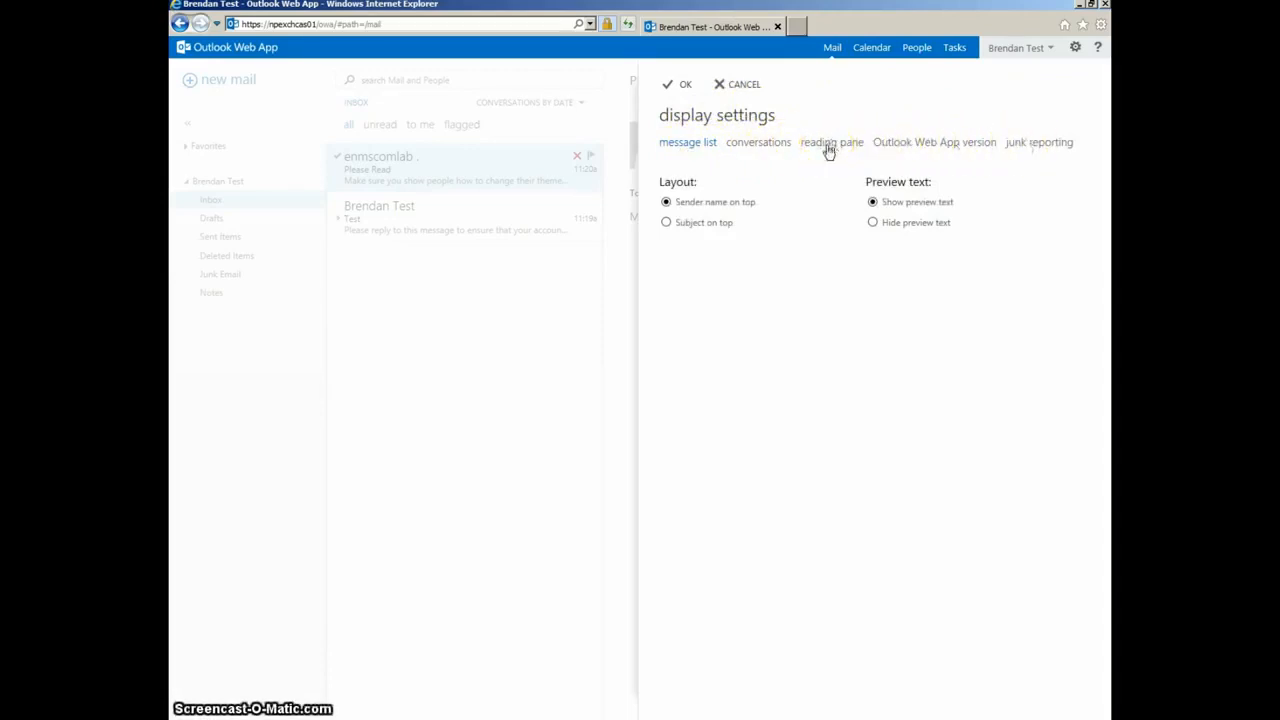
{"action": "left_click", "coordinate": [831, 141]}
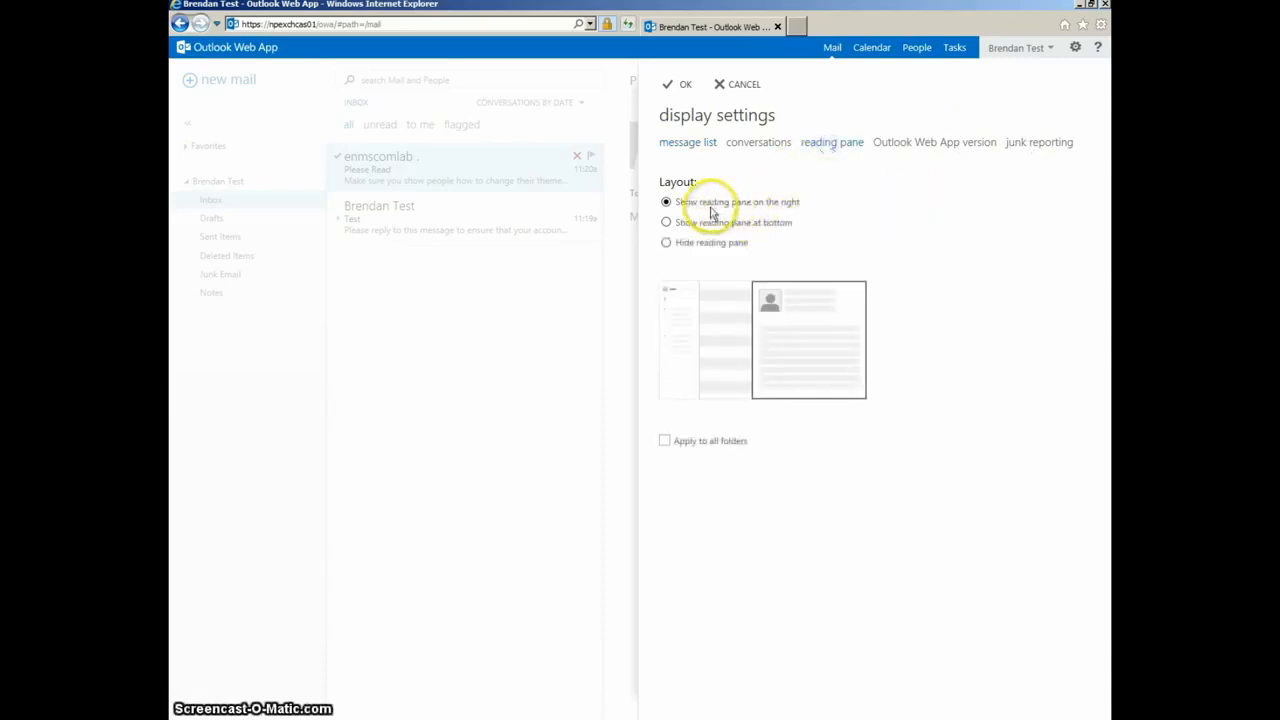
{"action": "mouse_move", "coordinate": [812, 267]}
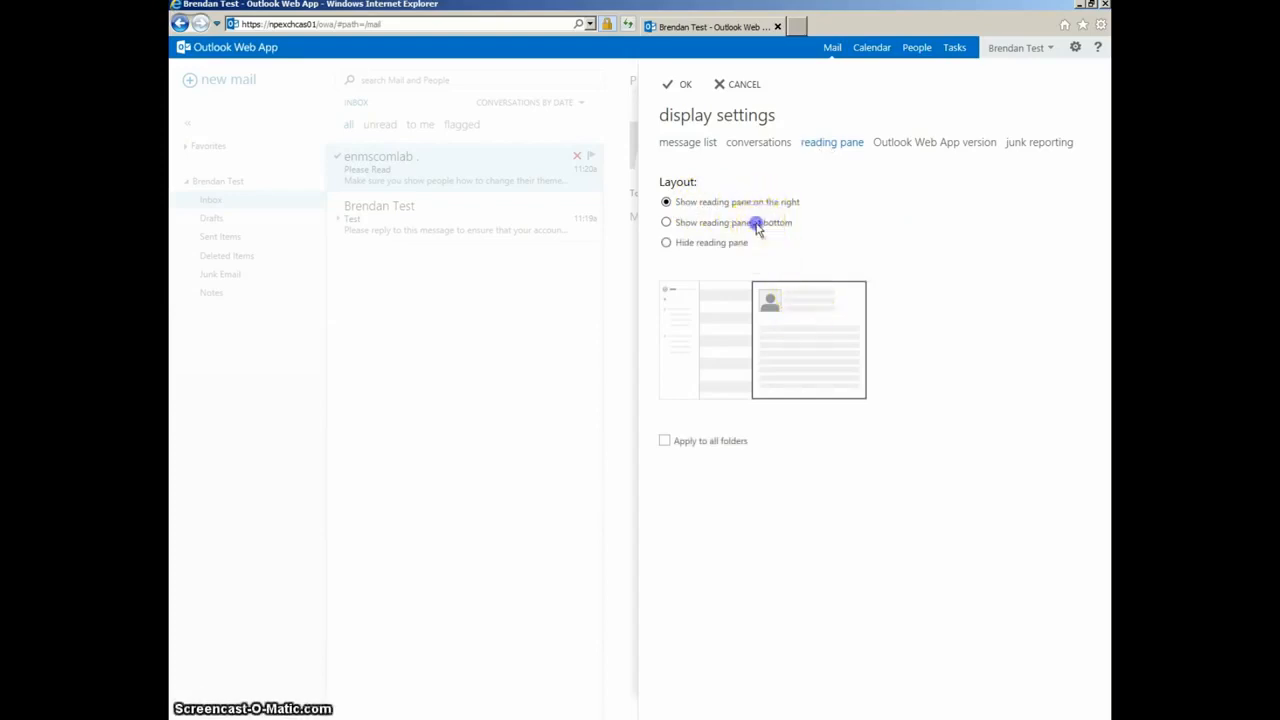
{"action": "left_click", "coordinate": [666, 222]}
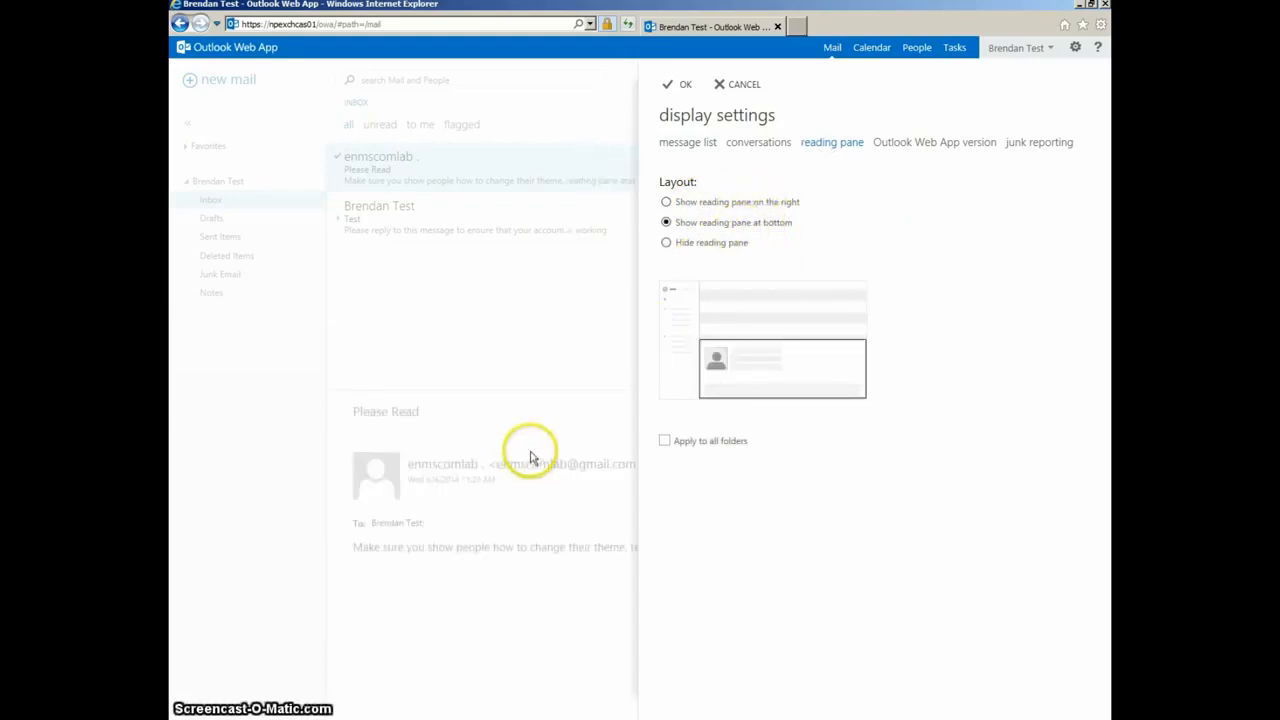
{"action": "mouse_move", "coordinate": [355, 458]}
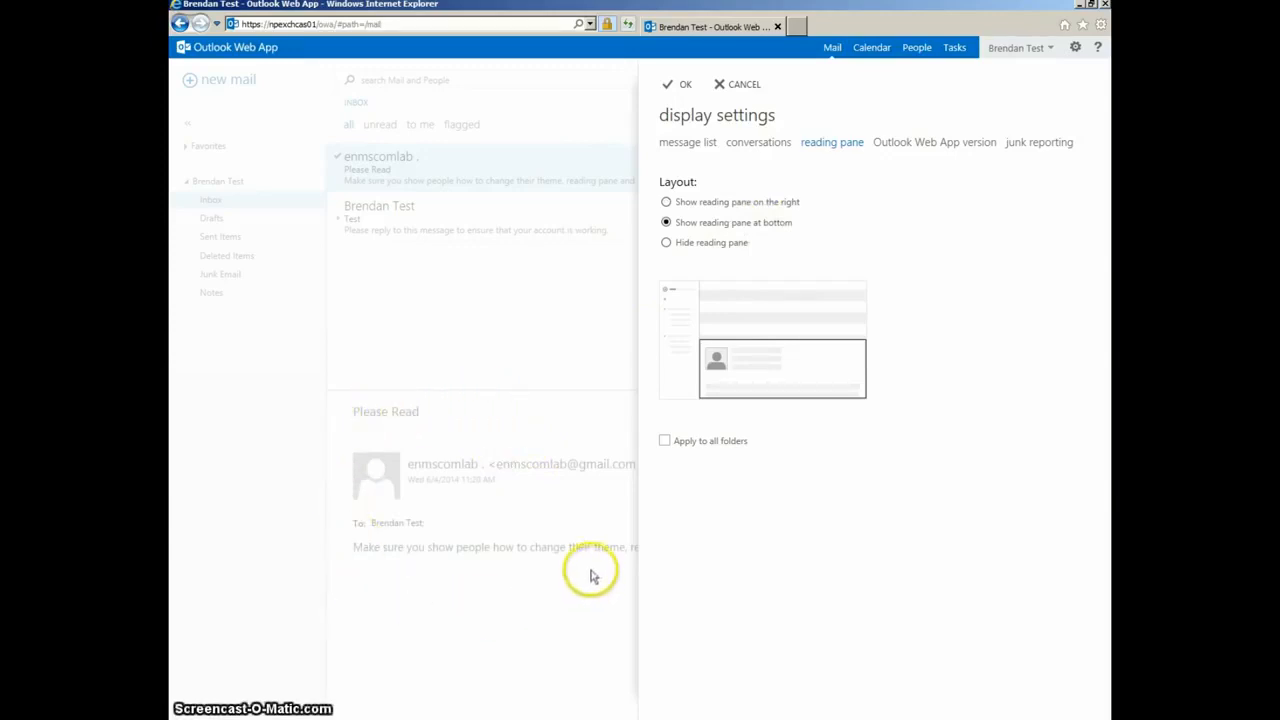
{"action": "mouse_move", "coordinate": [666, 245]}
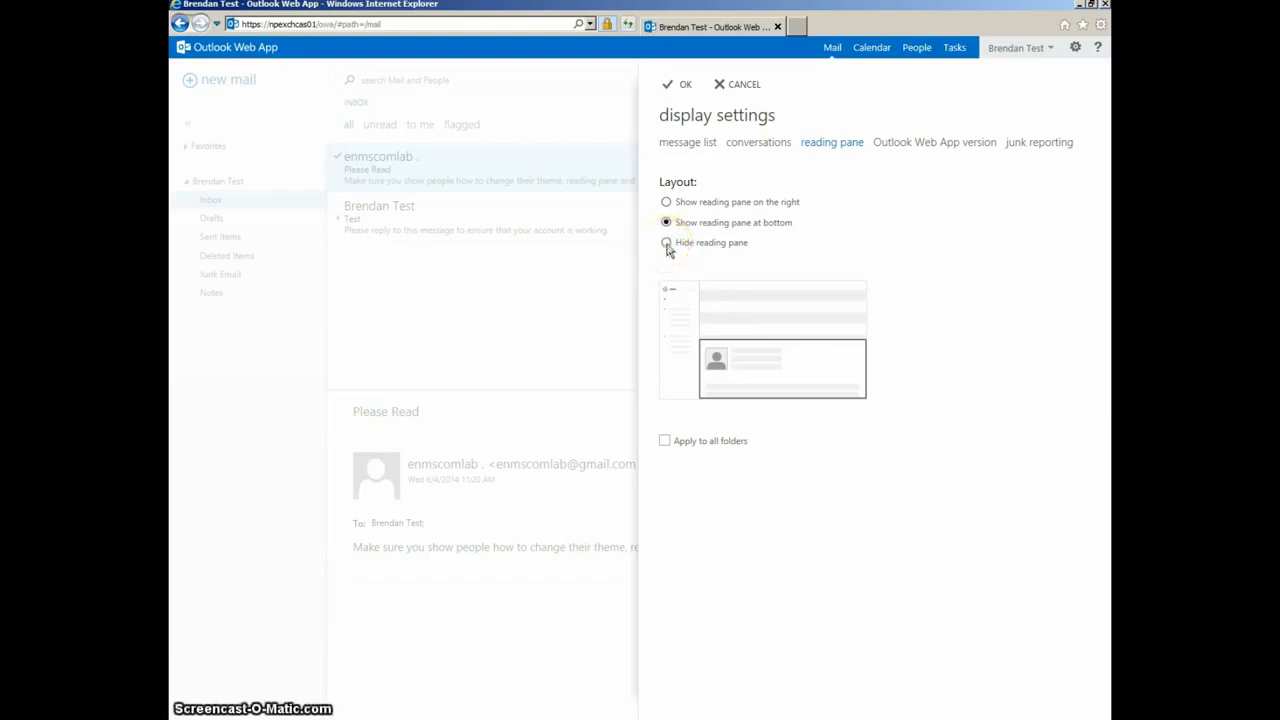
{"action": "left_click", "coordinate": [666, 243]}
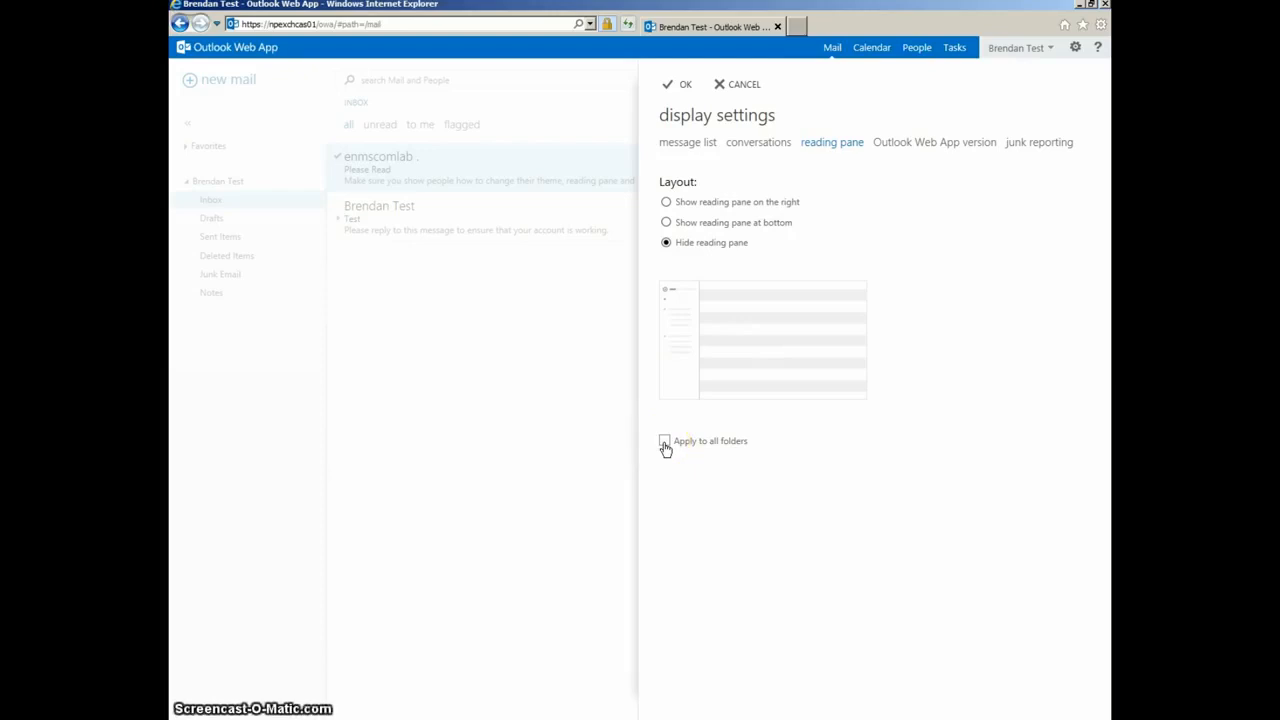
{"action": "left_click", "coordinate": [665, 441]}
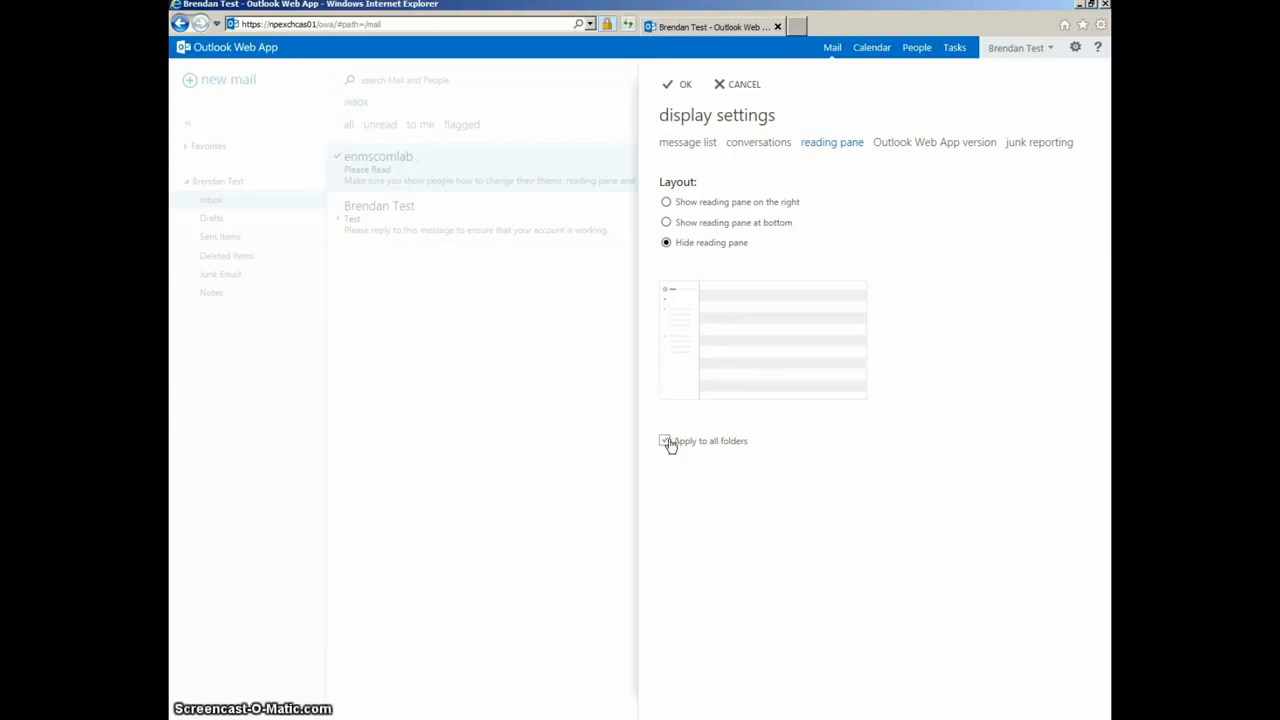
{"action": "left_click", "coordinate": [665, 442]}
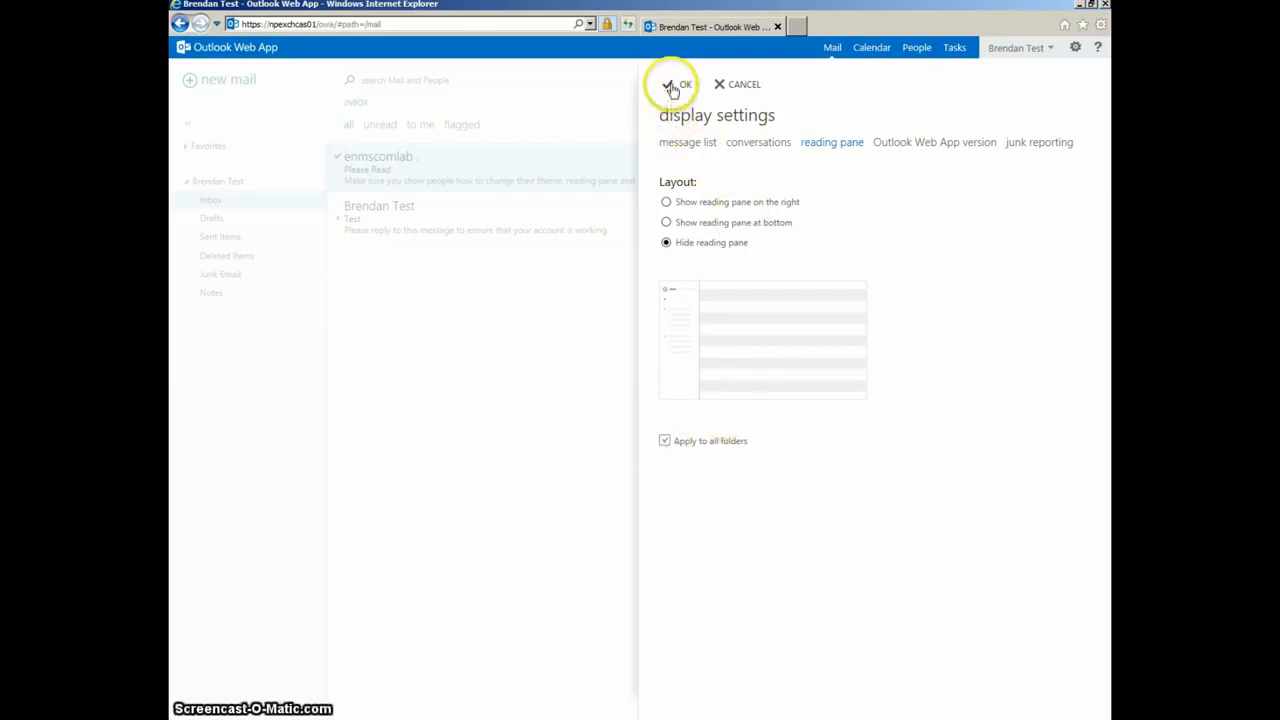
Save the hidden reading pane layout, then close the separately opened Please Read message.
{"action": "left_click", "coordinate": [671, 84]}
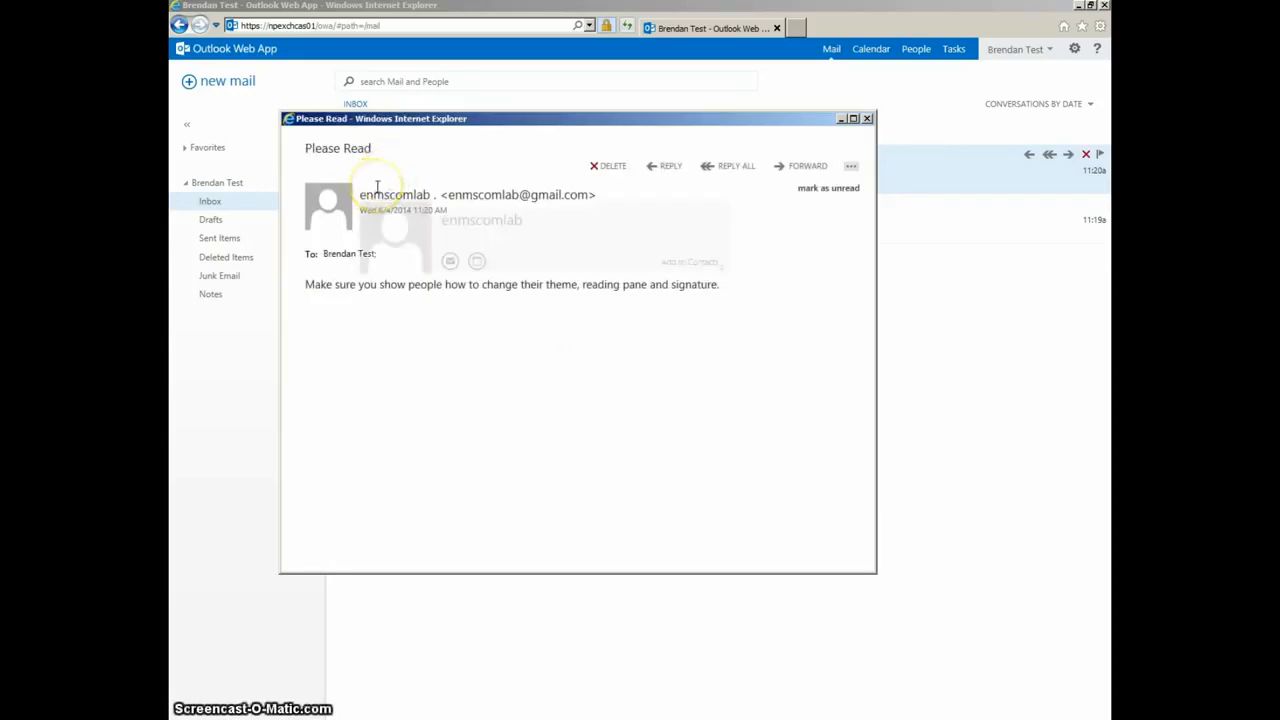
{"action": "mouse_move", "coordinate": [580, 350]}
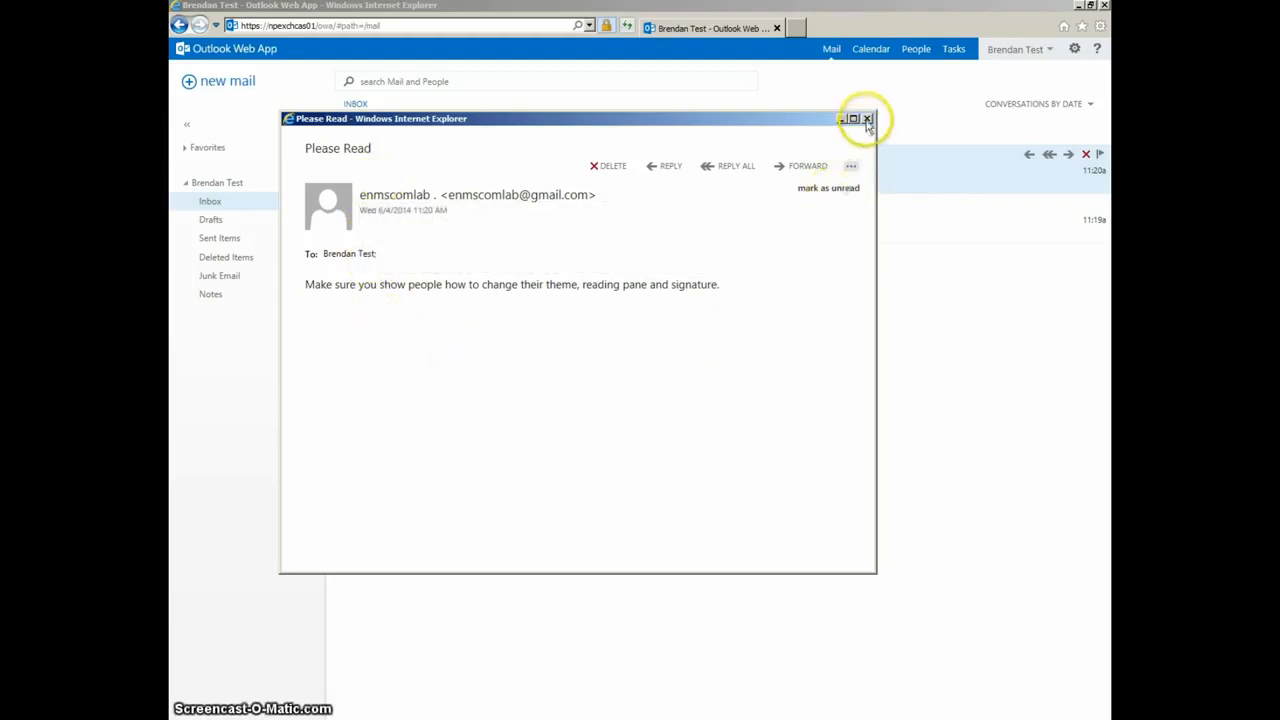
{"action": "mouse_move", "coordinate": [867, 118]}
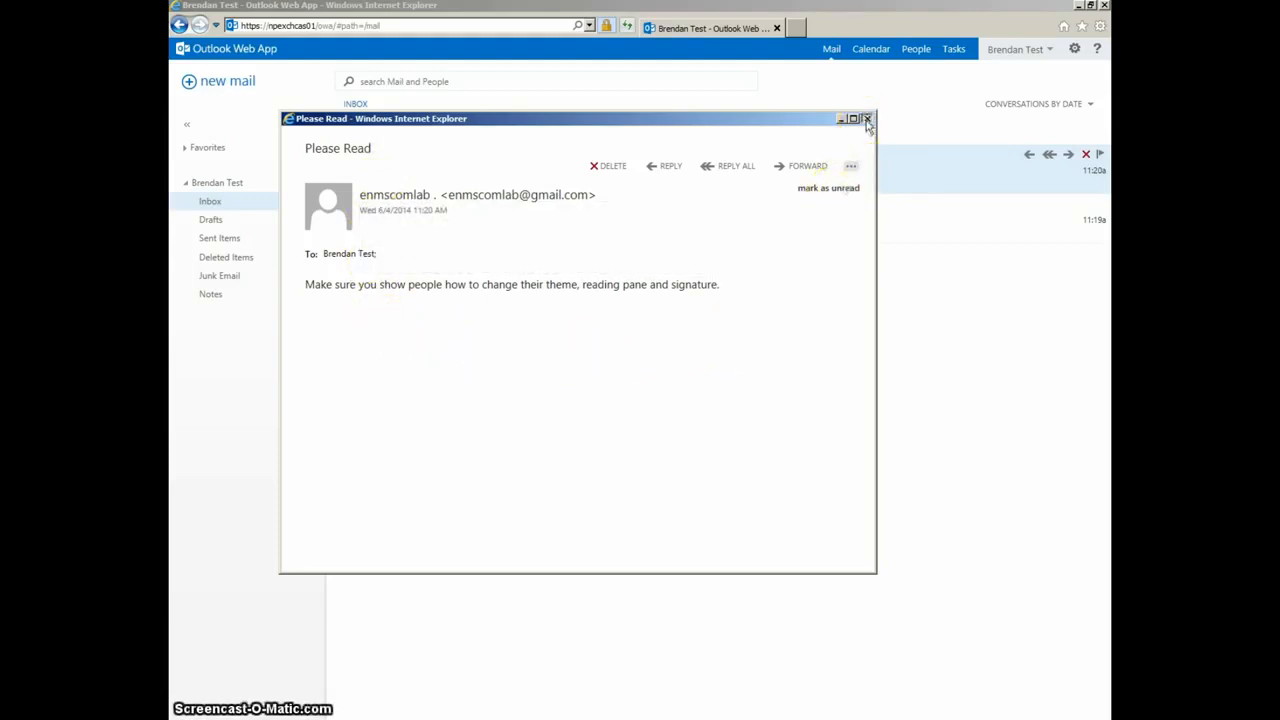
{"action": "left_click", "coordinate": [867, 118]}
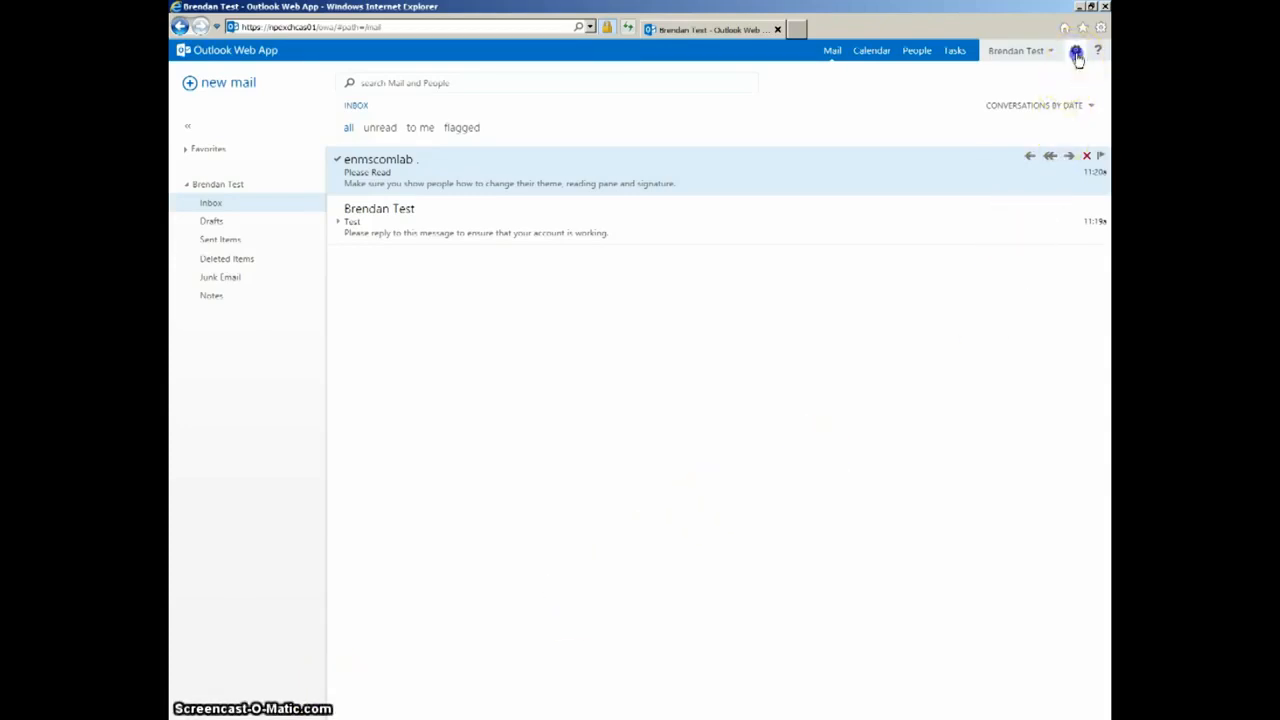
Go to Options and choose settings to reach the email signature editor.
{"action": "left_click", "coordinate": [1075, 50]}
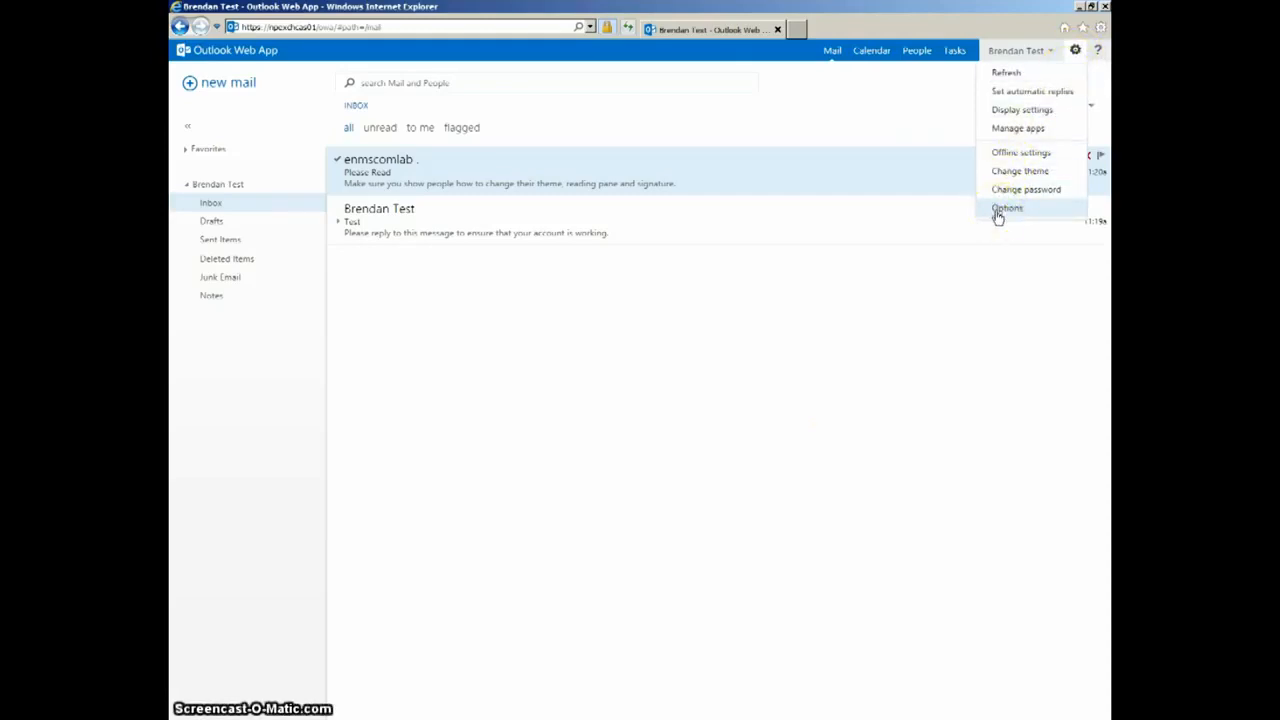
{"action": "left_click", "coordinate": [1007, 208]}
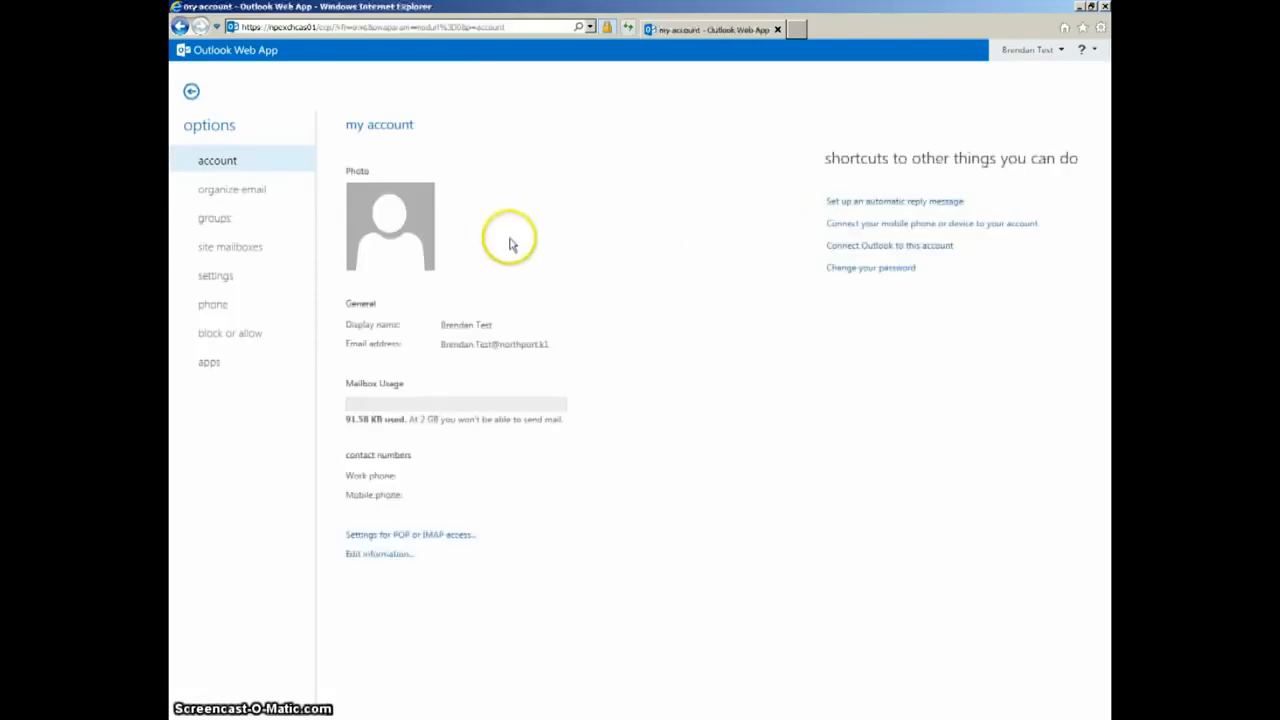
{"action": "mouse_move", "coordinate": [178, 335]}
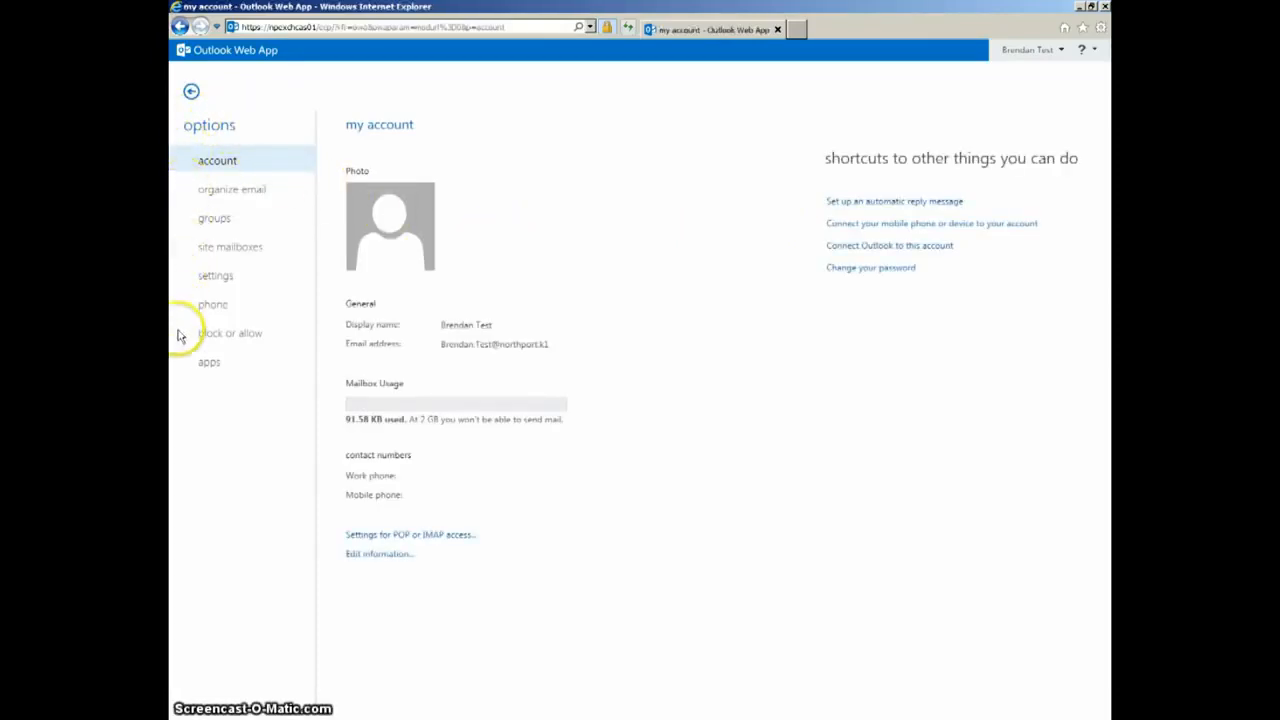
{"action": "mouse_move", "coordinate": [205, 282]}
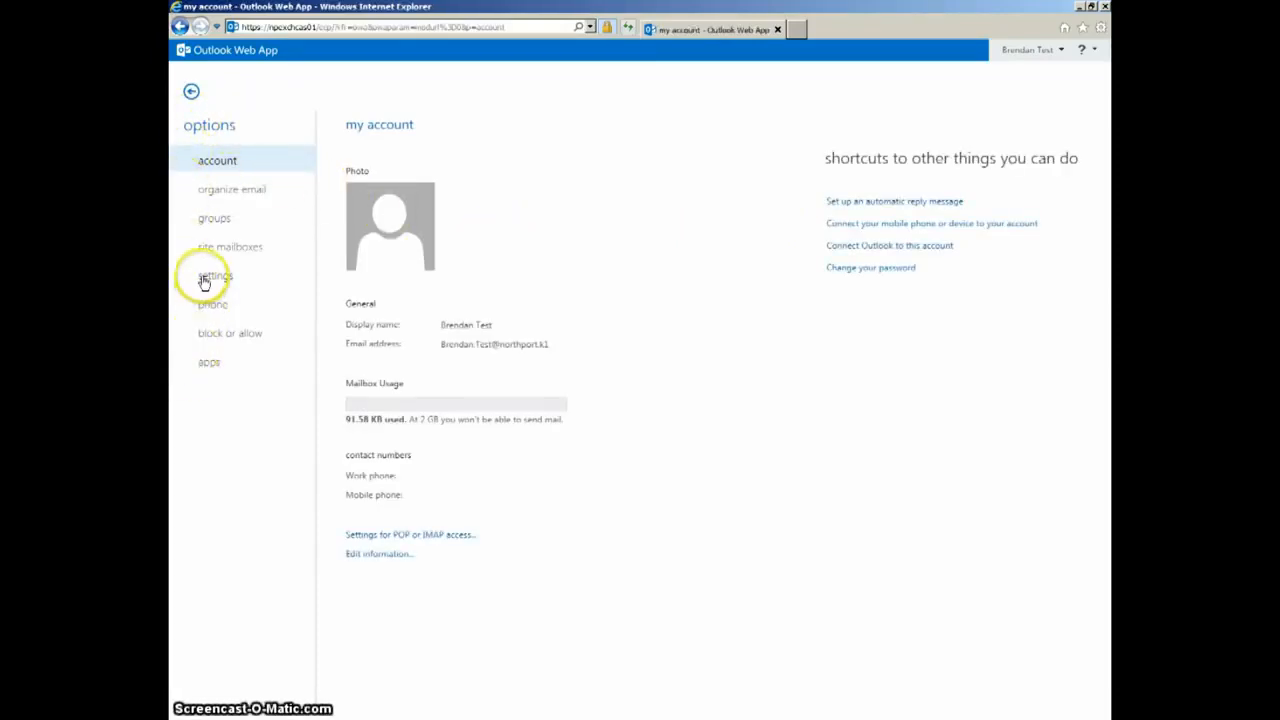
{"action": "left_click", "coordinate": [216, 276]}
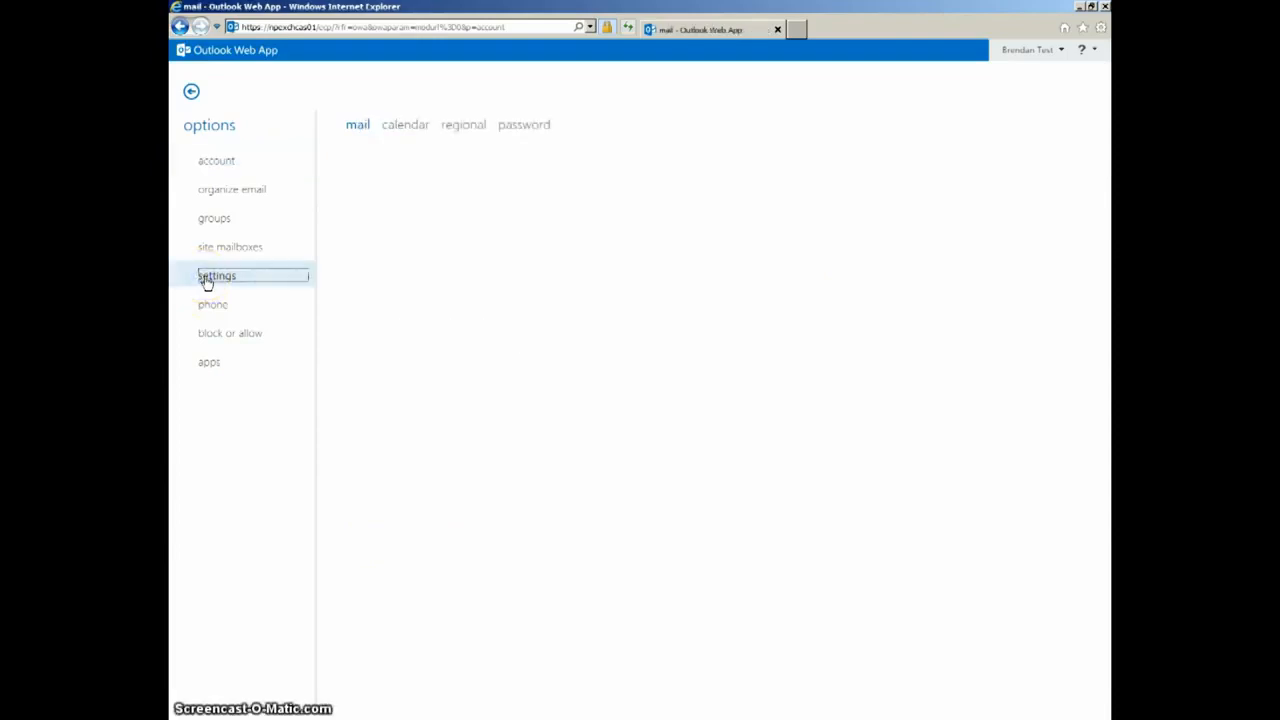
{"action": "left_click", "coordinate": [217, 275]}
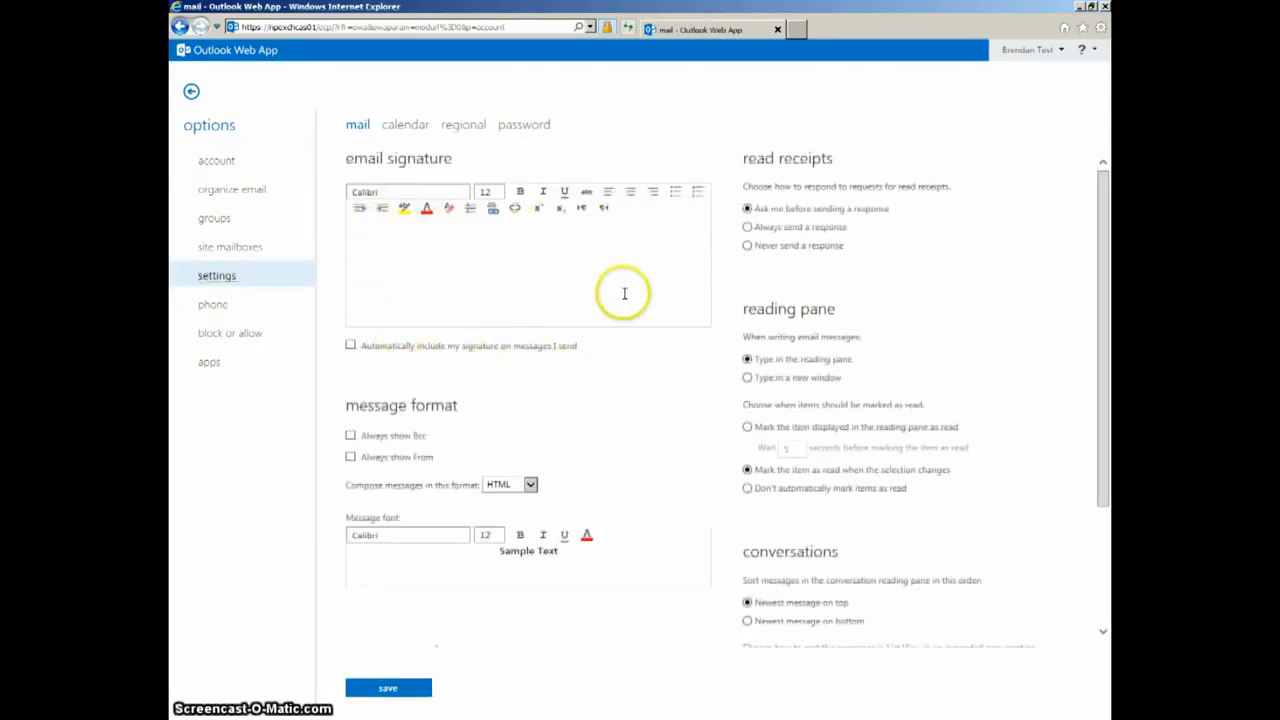
{"action": "mouse_move", "coordinate": [355, 231]}
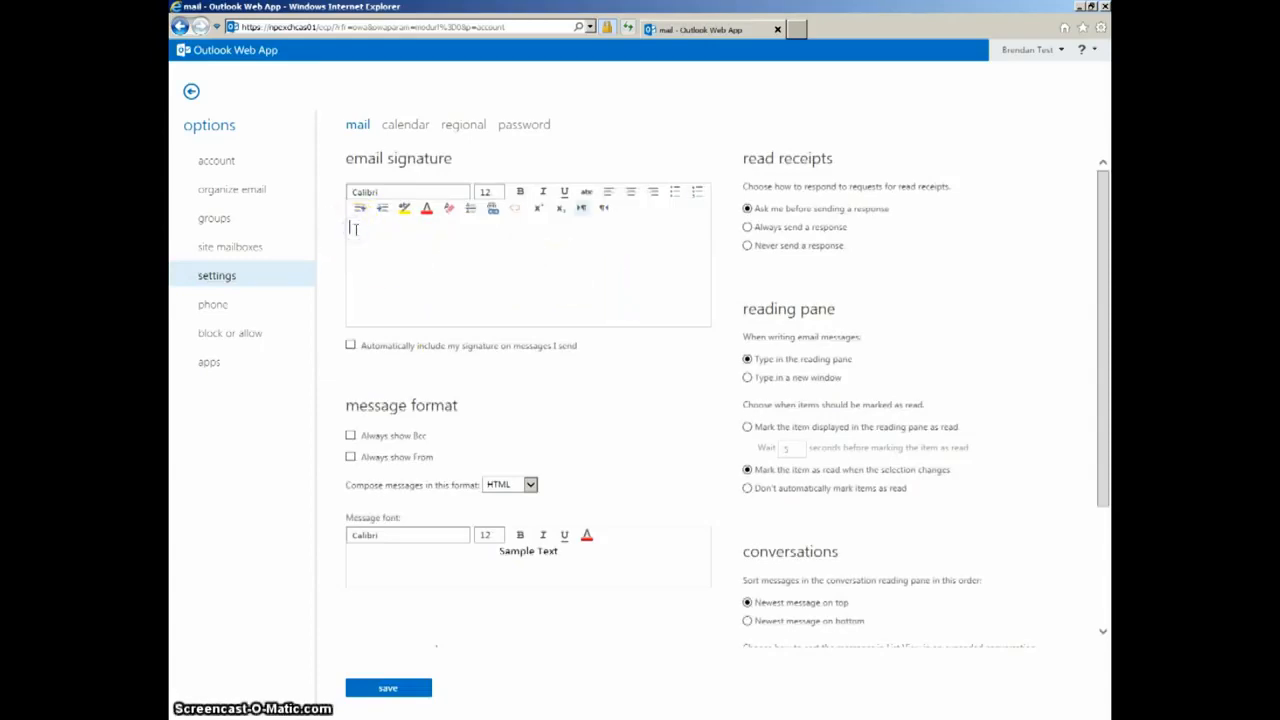
Enter signature Bren / ITRT / East Northport Middle School in bold blue Comic Sans MS 14.
{"action": "type", "text": "Brendan Colfer"}
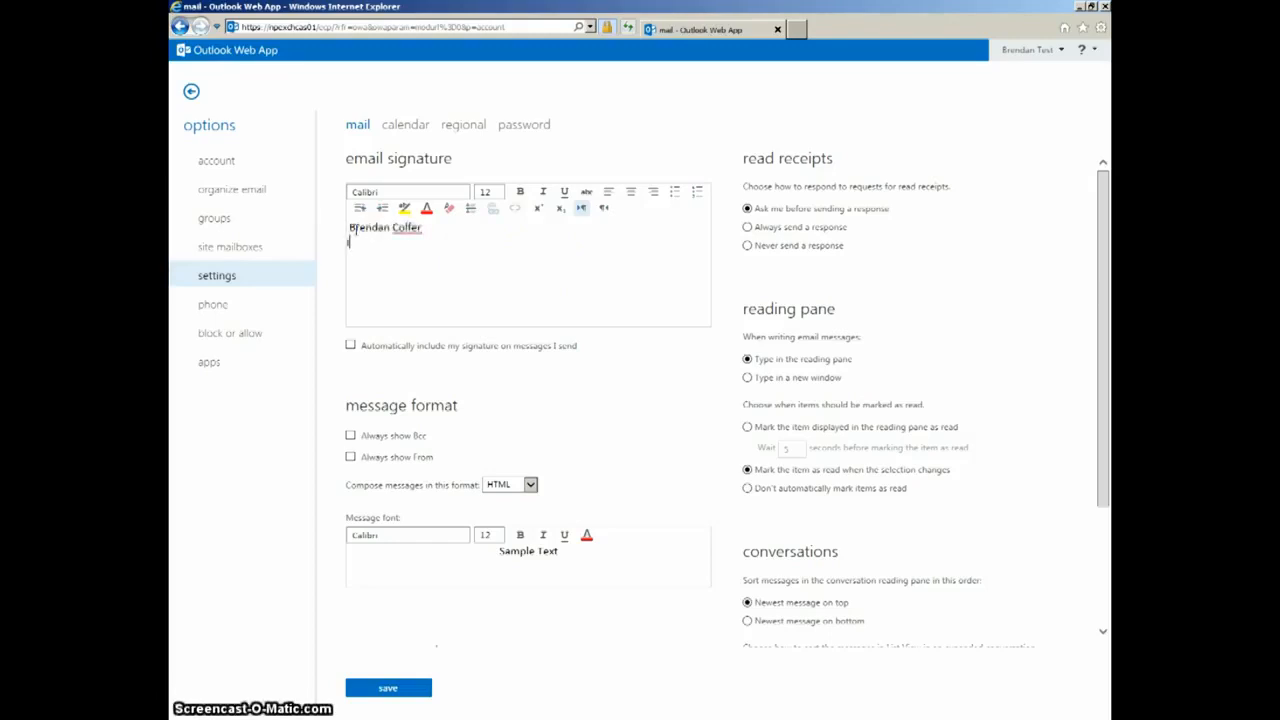
{"action": "type", "text": "ITRT"}
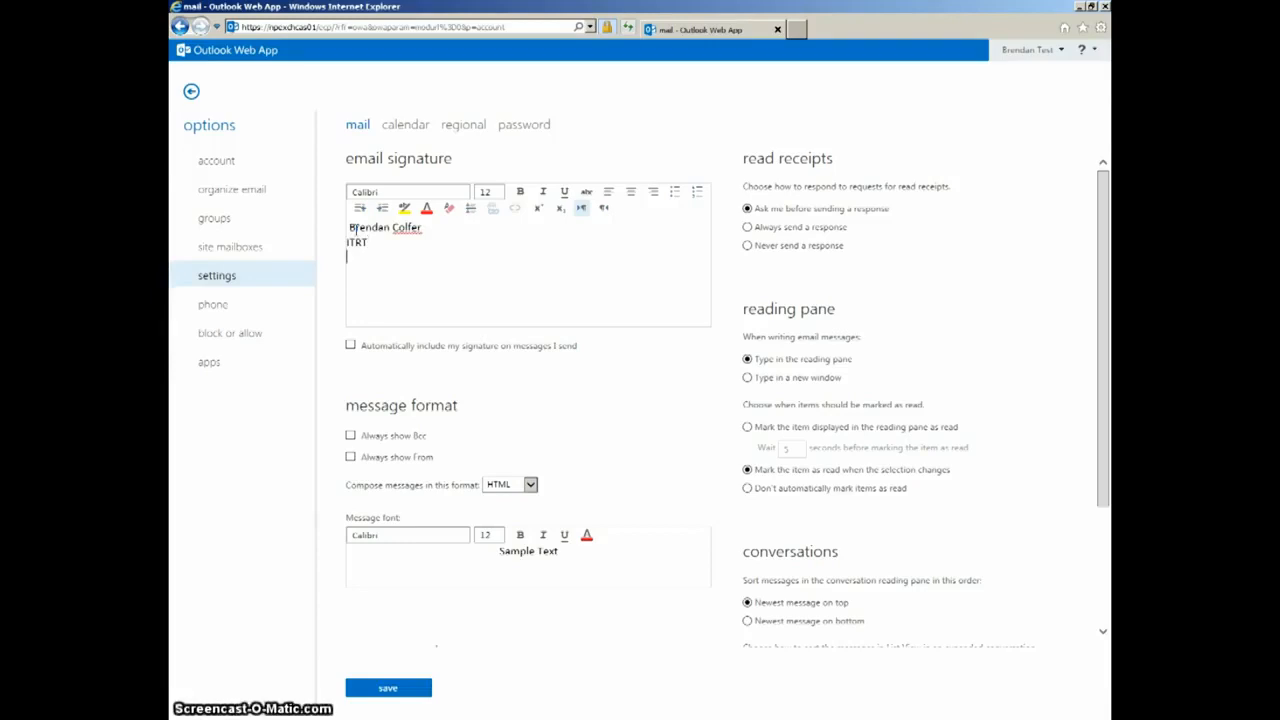
{"action": "type", "text": "East N"}
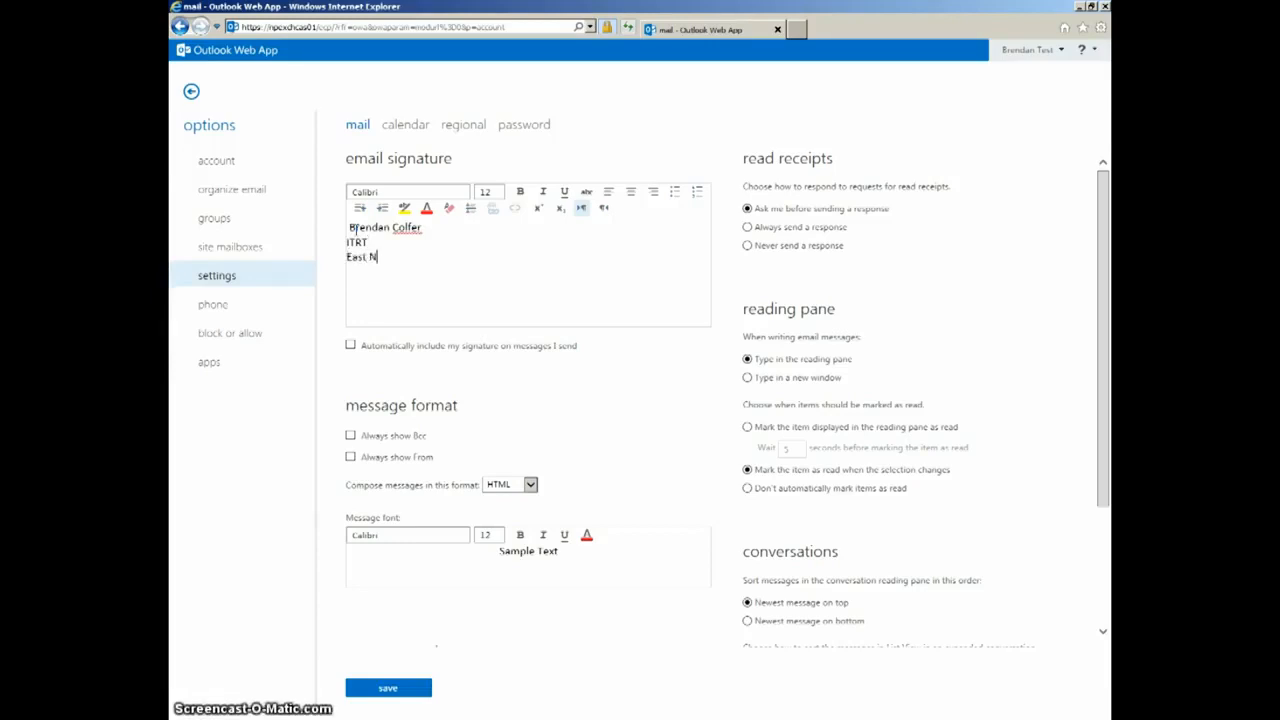
{"action": "type", "text": "orthport"}
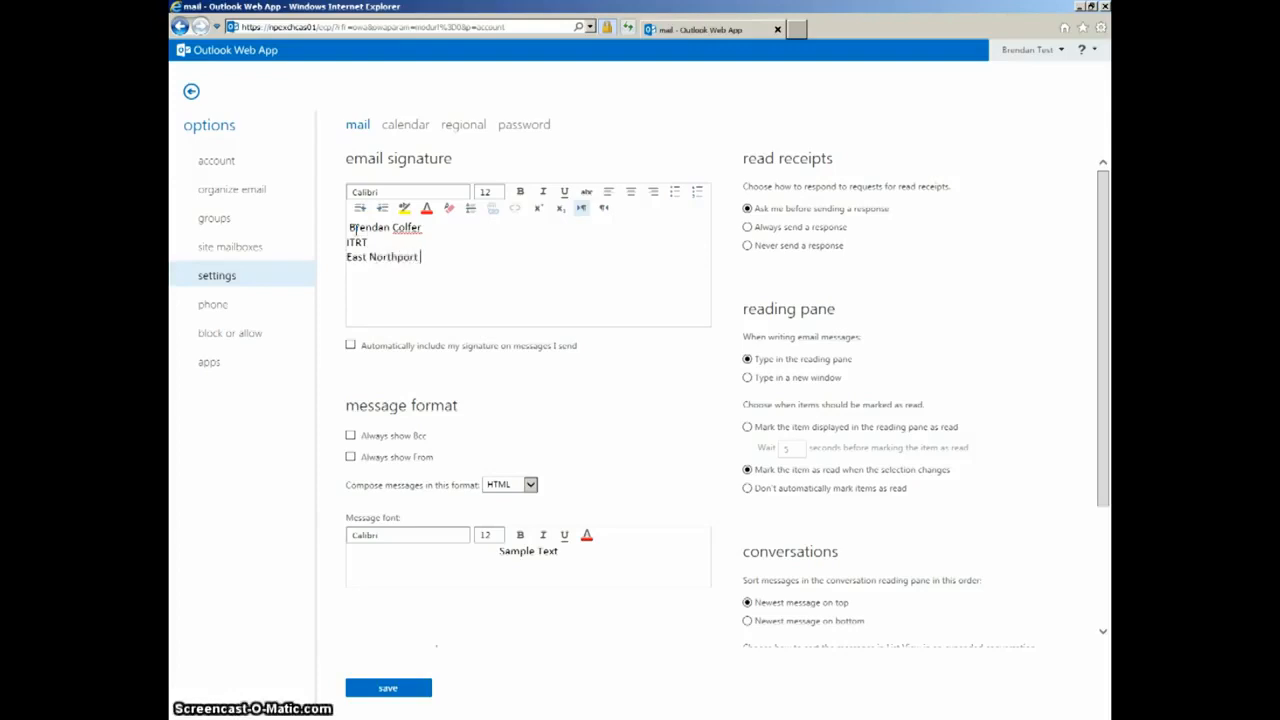
{"action": "type", "text": "Middle School"}
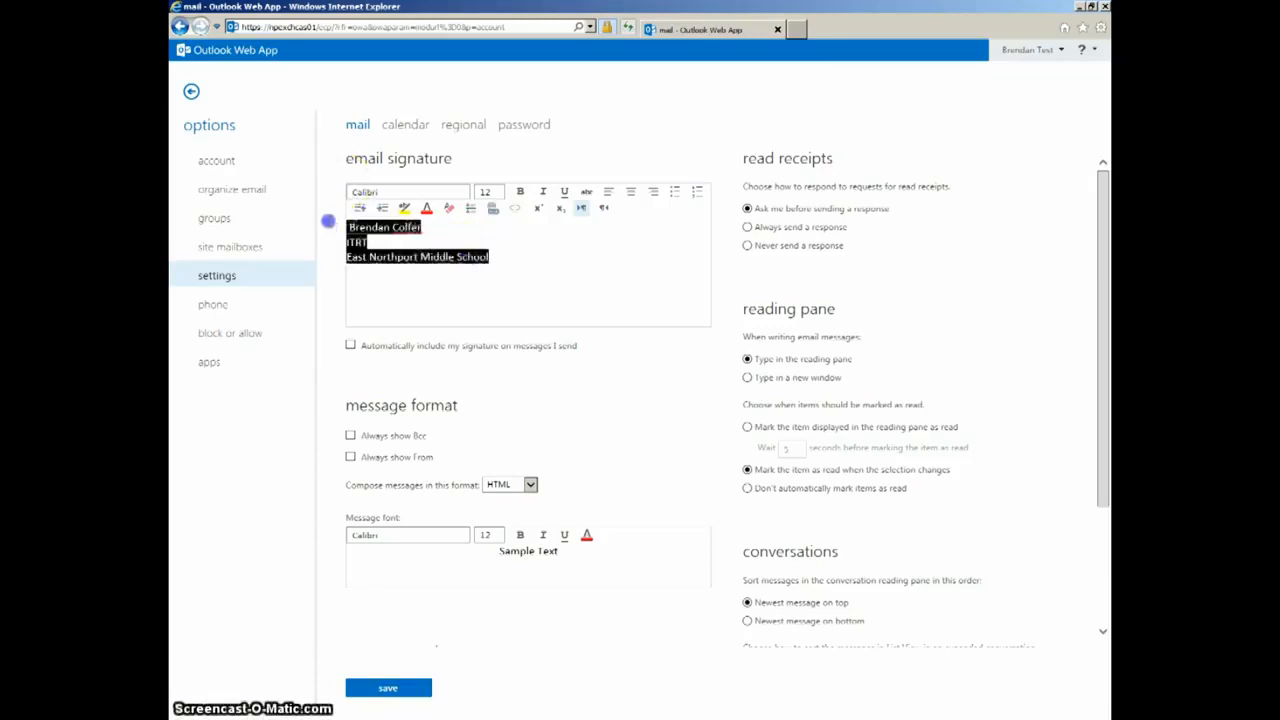
{"action": "left_click", "coordinate": [406, 191]}
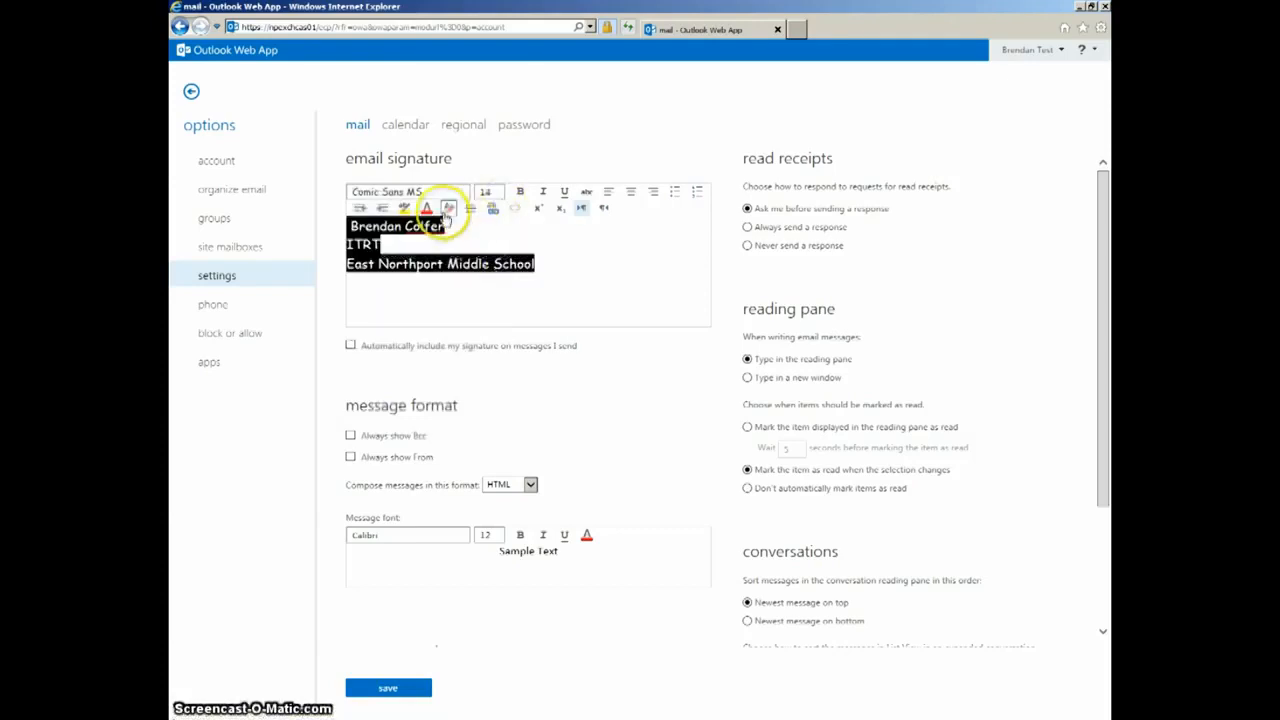
{"action": "left_click", "coordinate": [449, 208]}
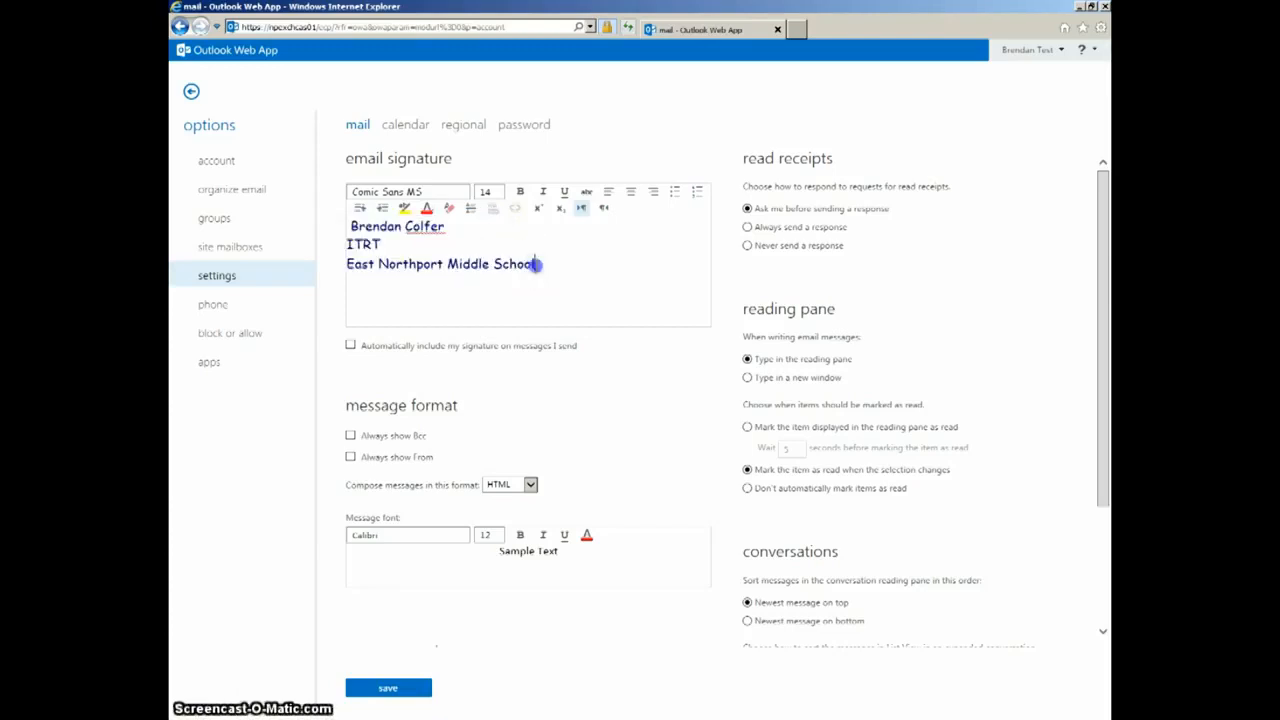
{"action": "triple_click", "coordinate": [440, 263]}
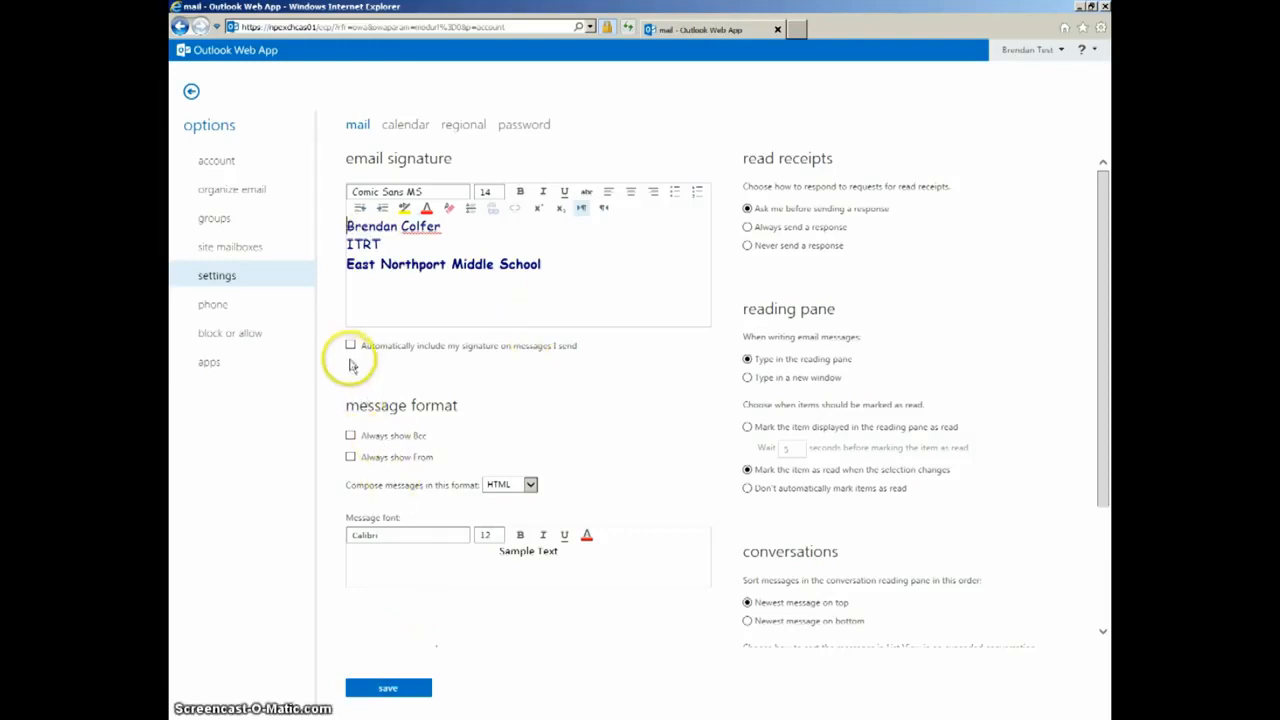
Turn on automatic signature inclusion for sent messages and save the mail settings.
{"action": "left_click", "coordinate": [350, 345]}
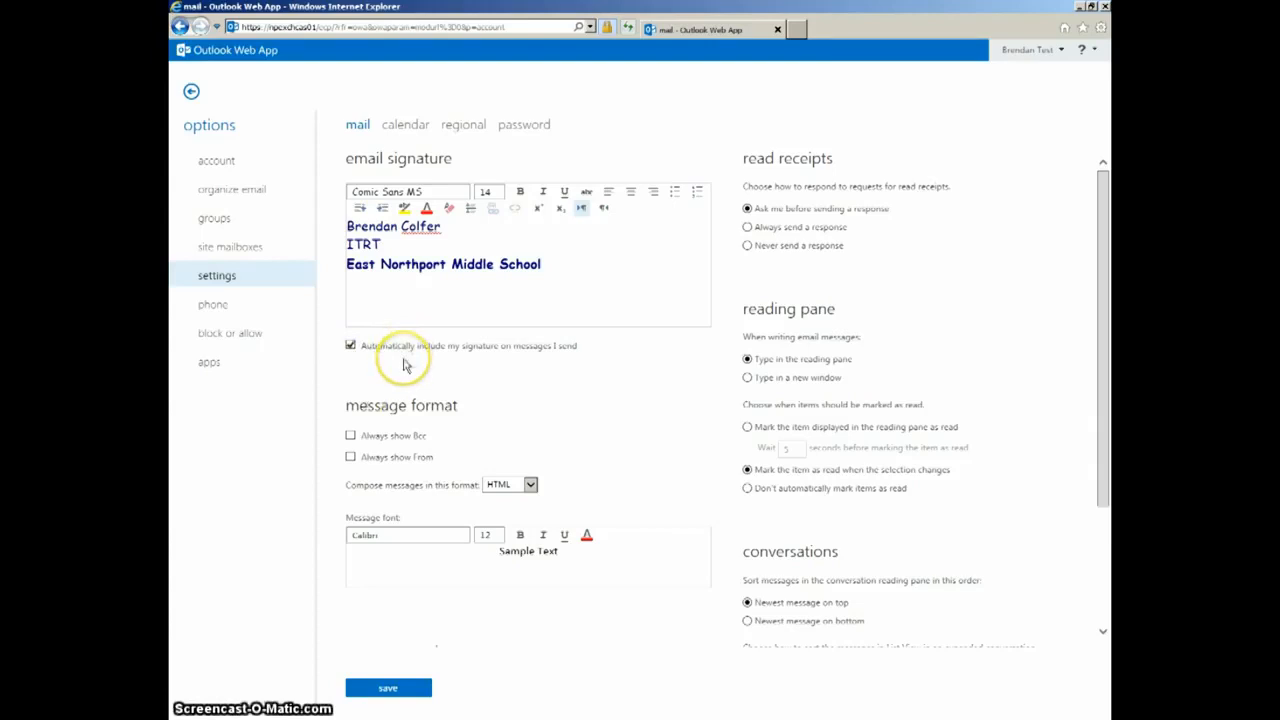
{"action": "left_click", "coordinate": [388, 688]}
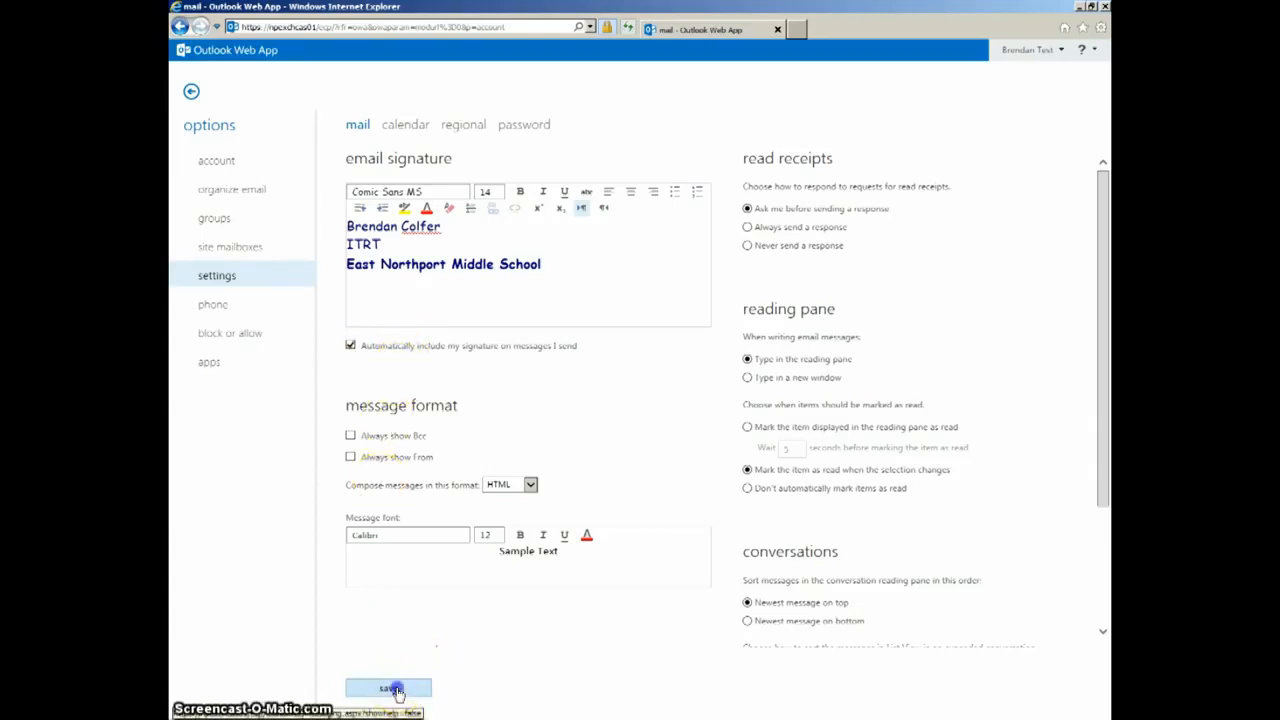
{"action": "left_click", "coordinate": [388, 688]}
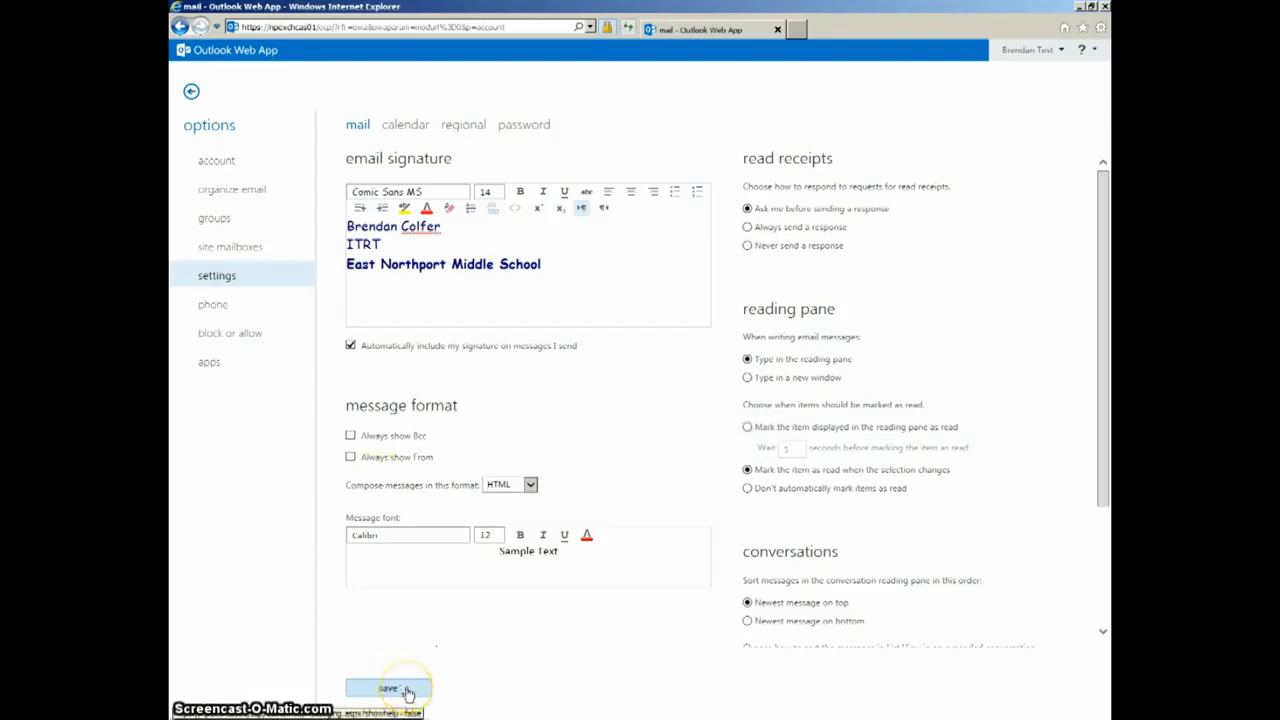
{"action": "left_click", "coordinate": [388, 688]}
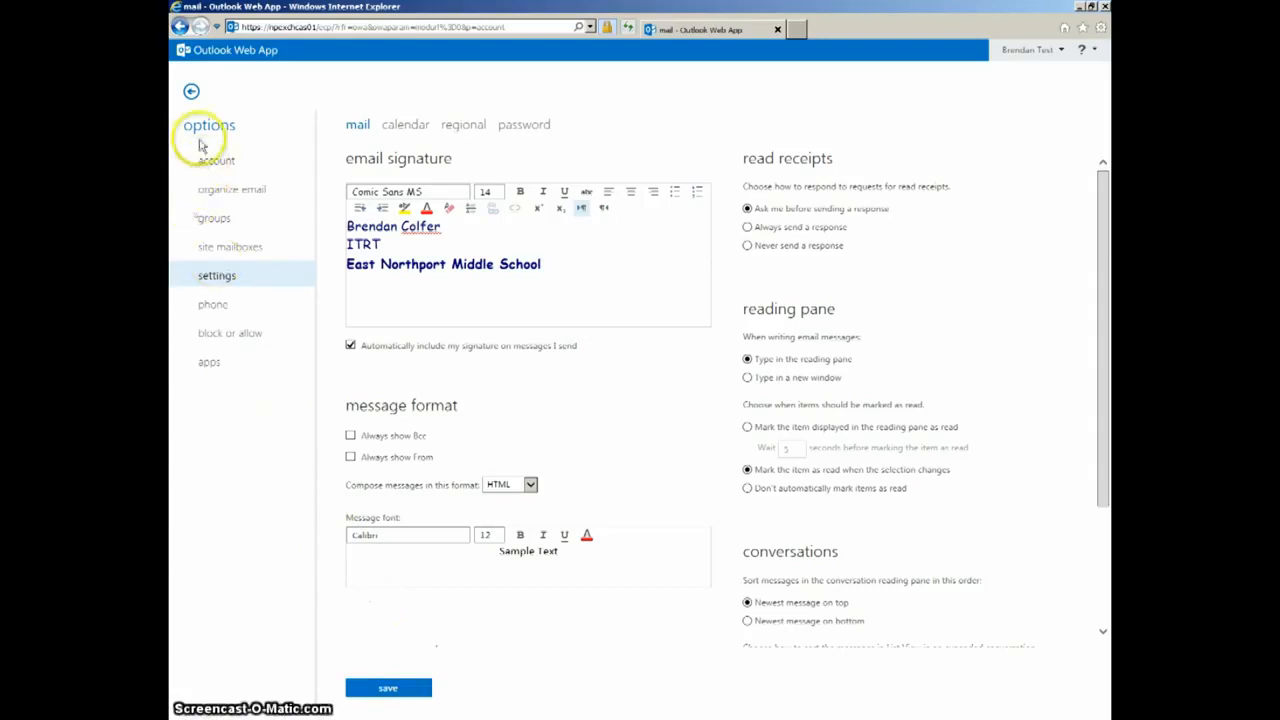
{"action": "left_click", "coordinate": [191, 91]}
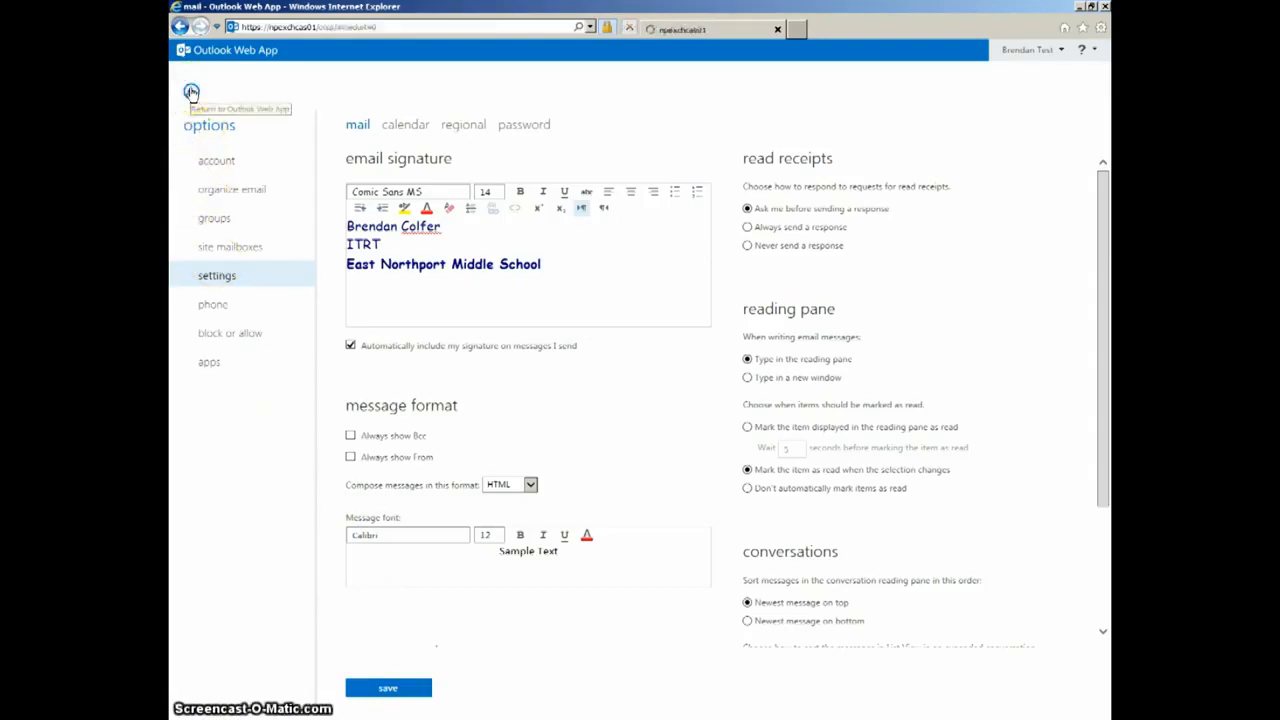
Return to the inbox and start a new message that shows the inserted signature.
{"action": "left_click", "coordinate": [191, 92]}
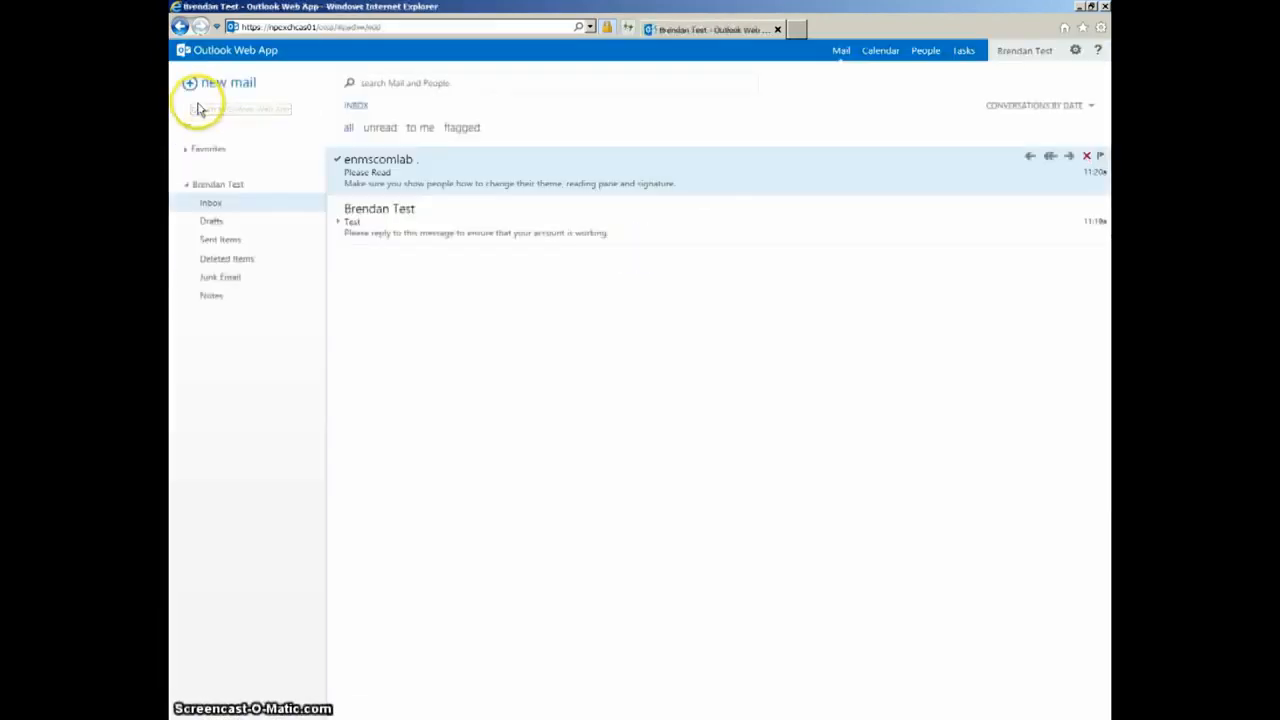
{"action": "left_click", "coordinate": [228, 83]}
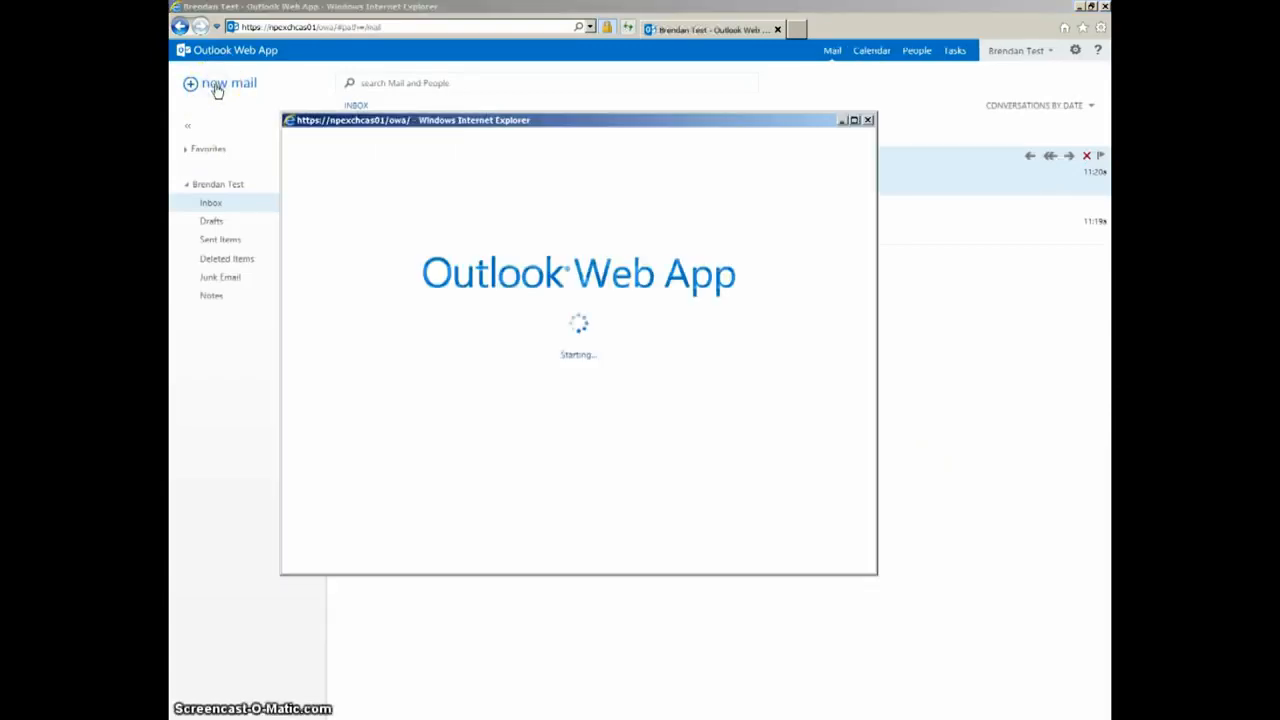
{"action": "left_click", "coordinate": [220, 83]}
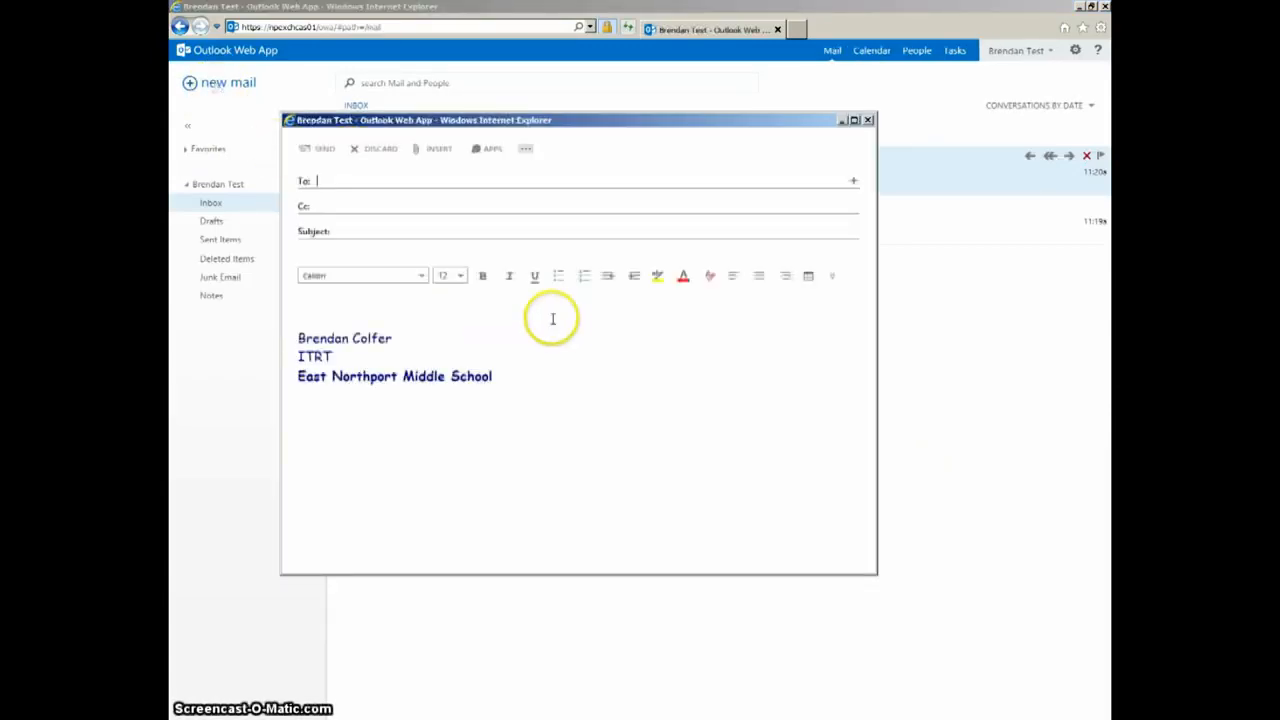
{"action": "mouse_move", "coordinate": [326, 318]}
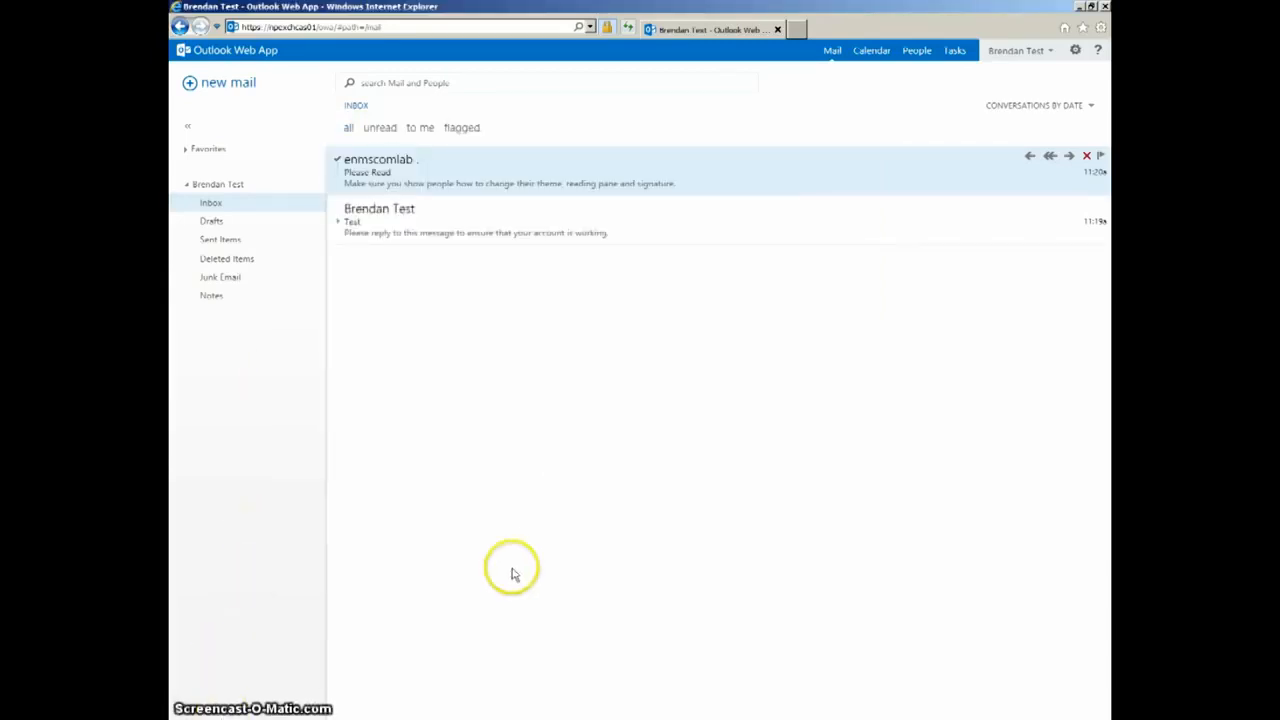
{"action": "mouse_move", "coordinate": [1047, 75]}
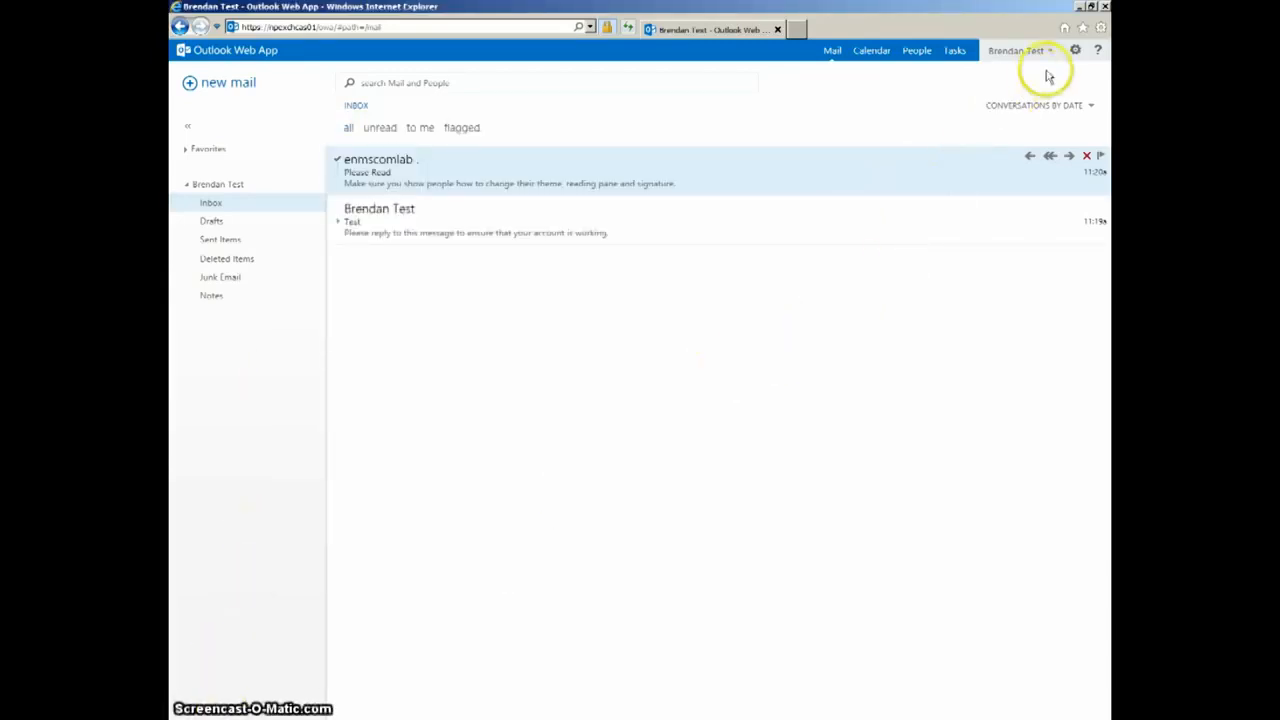
Choose Change password from the gear settings menu.
{"action": "left_click", "coordinate": [1075, 50]}
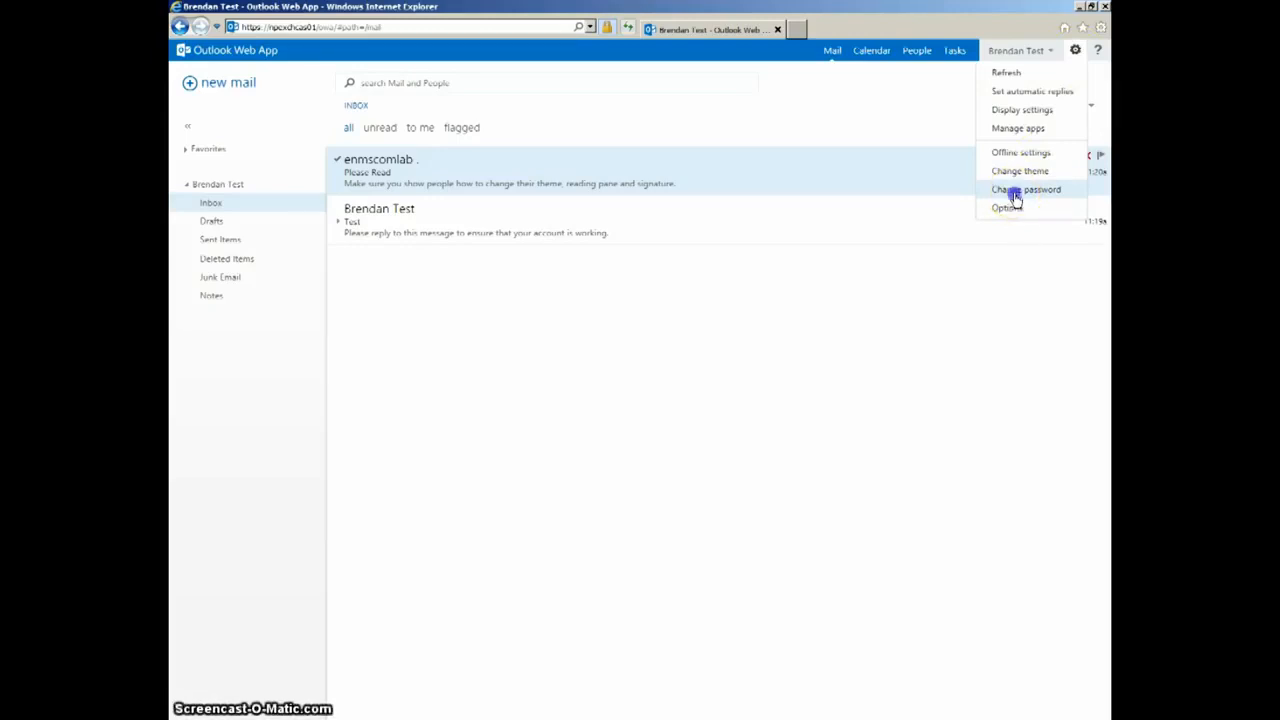
{"action": "left_click", "coordinate": [1025, 190]}
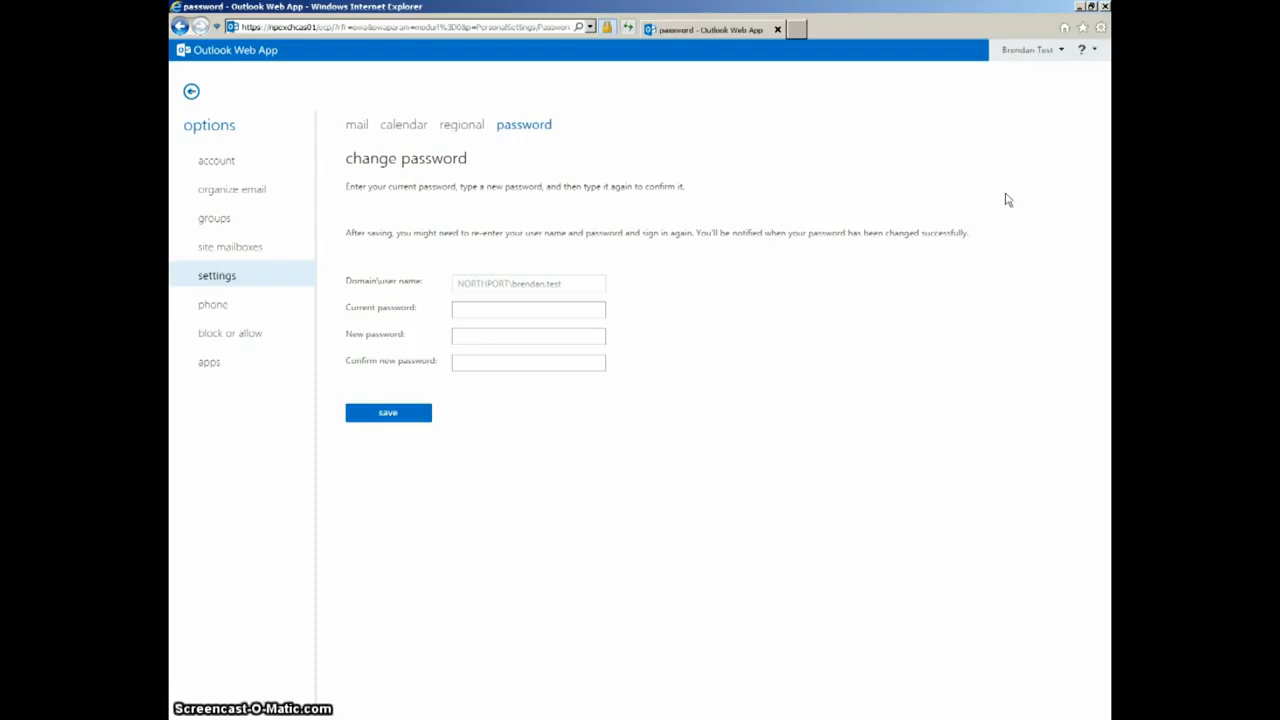
Enter the current password, enter and confirm the new one, save, and return to Mail.
{"action": "left_click", "coordinate": [528, 309]}
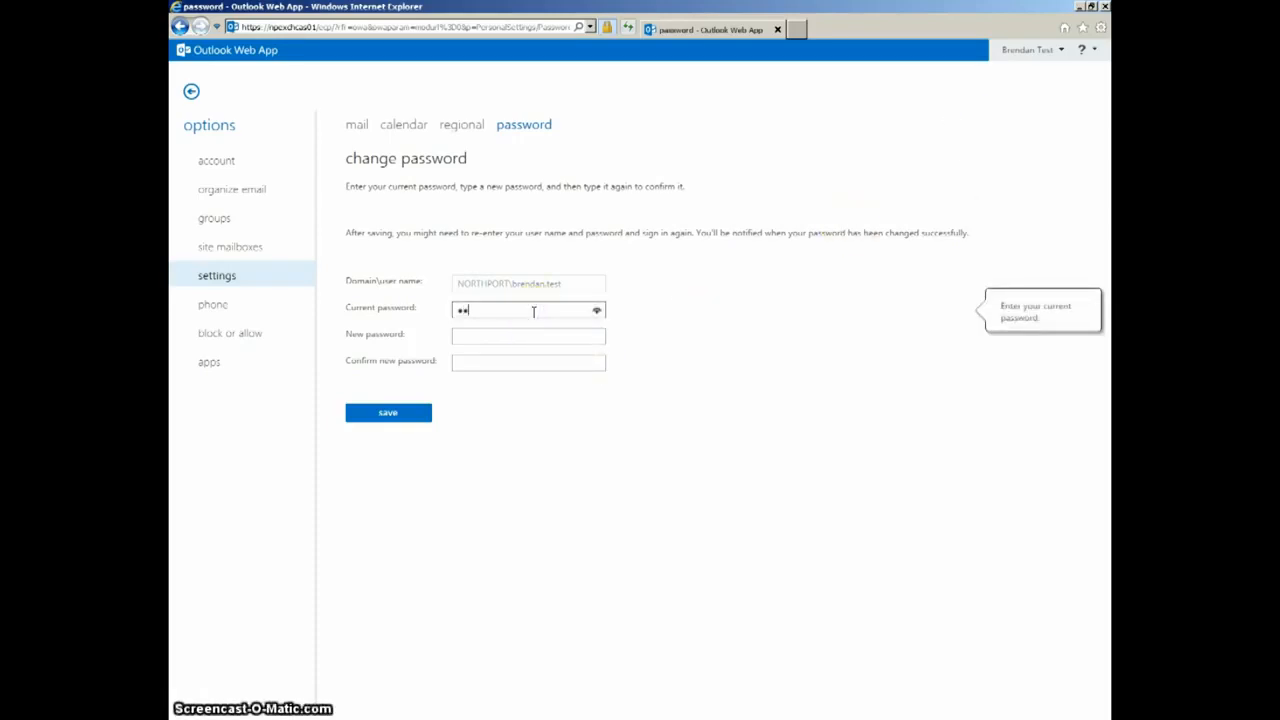
{"action": "type", "text": "•••"}
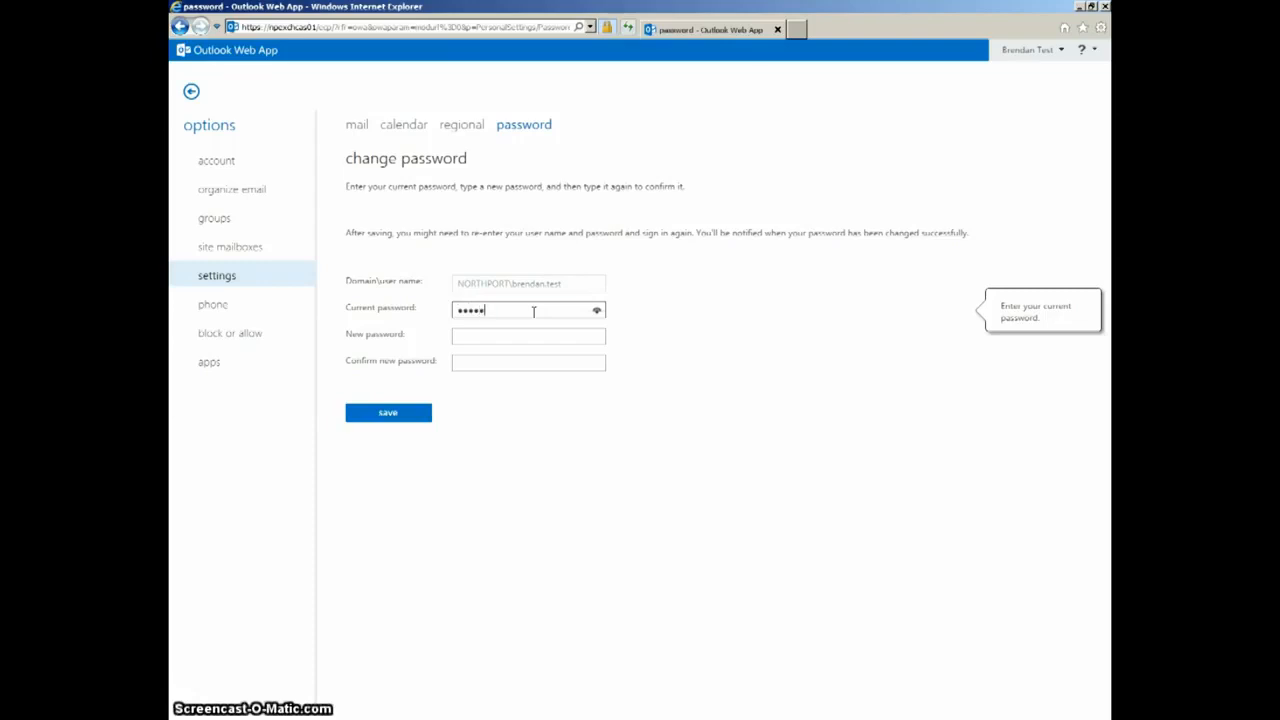
{"action": "left_click", "coordinate": [528, 336]}
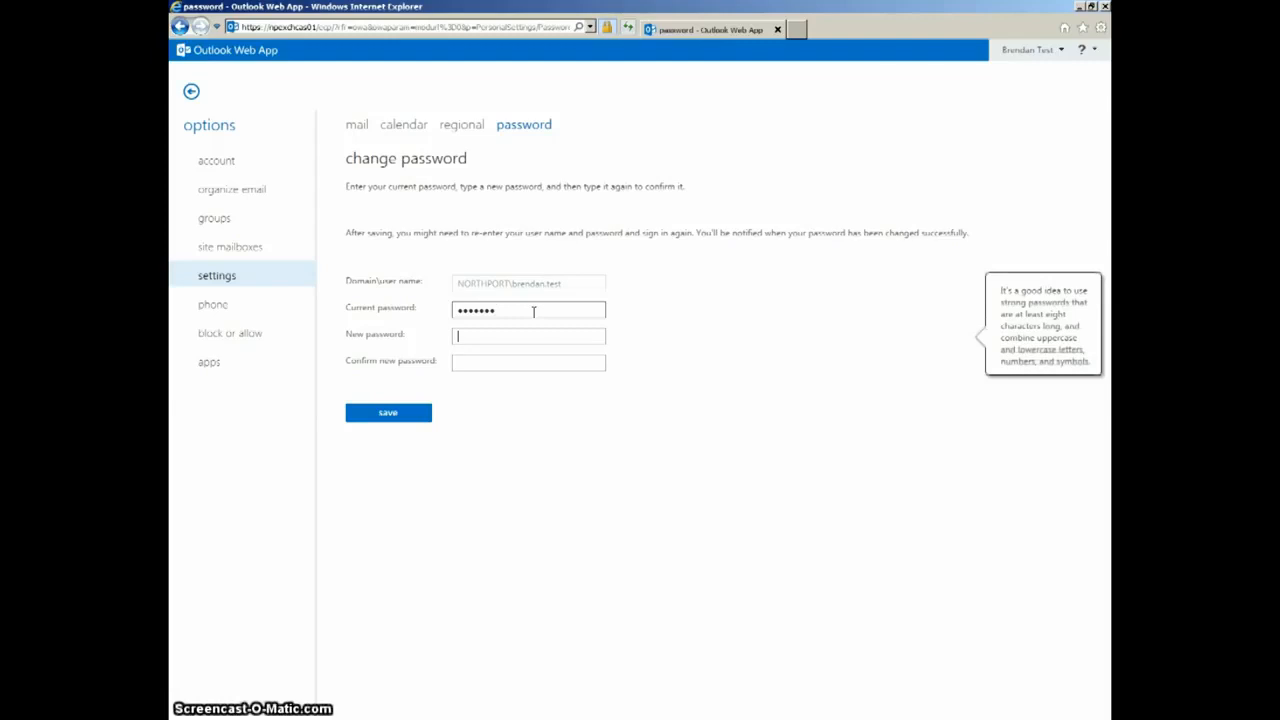
{"action": "type", "text": "•••••"}
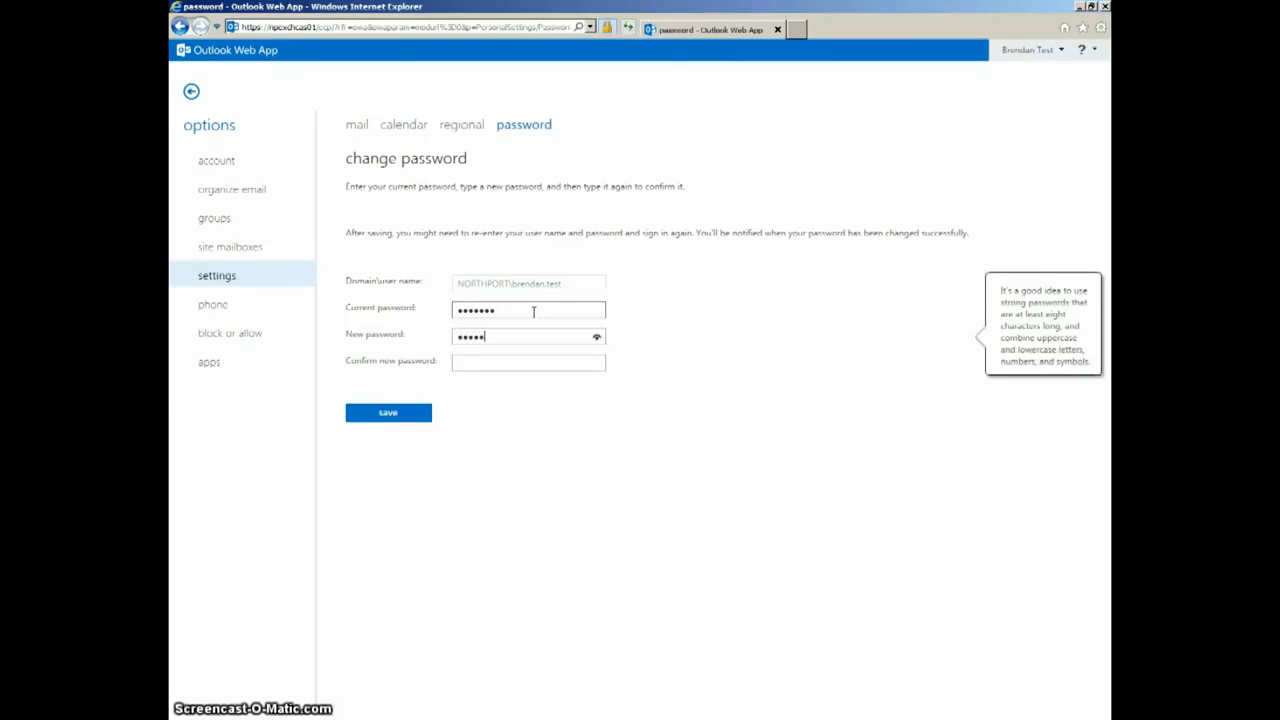
{"action": "type", "text": "•"}
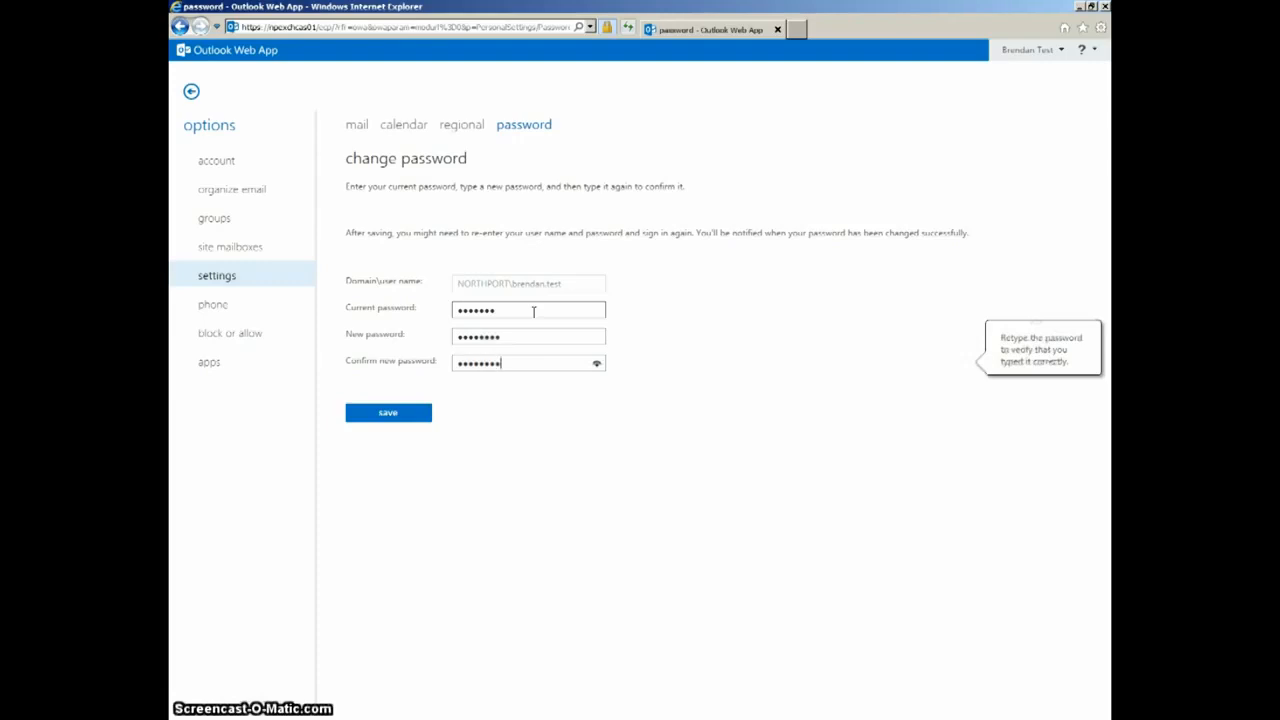
{"action": "left_click", "coordinate": [388, 412]}
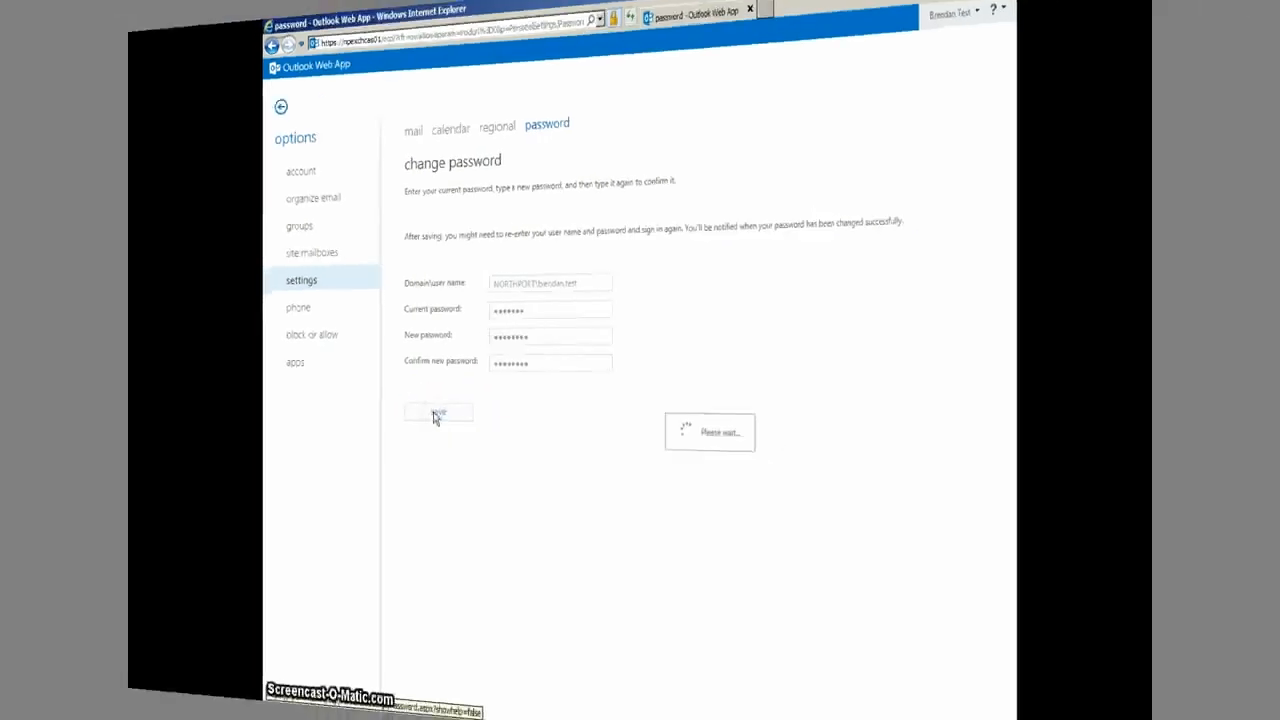
{"action": "left_click", "coordinate": [438, 412]}
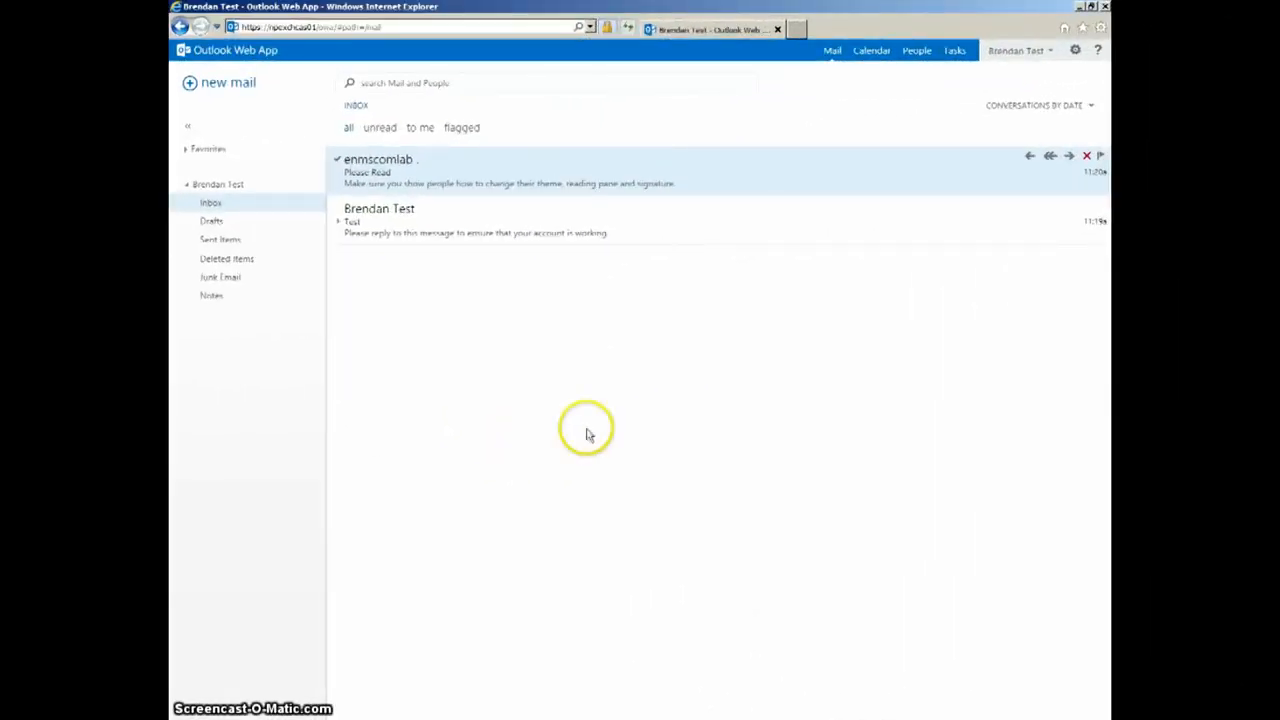
{"action": "mouse_move", "coordinate": [710, 357]}
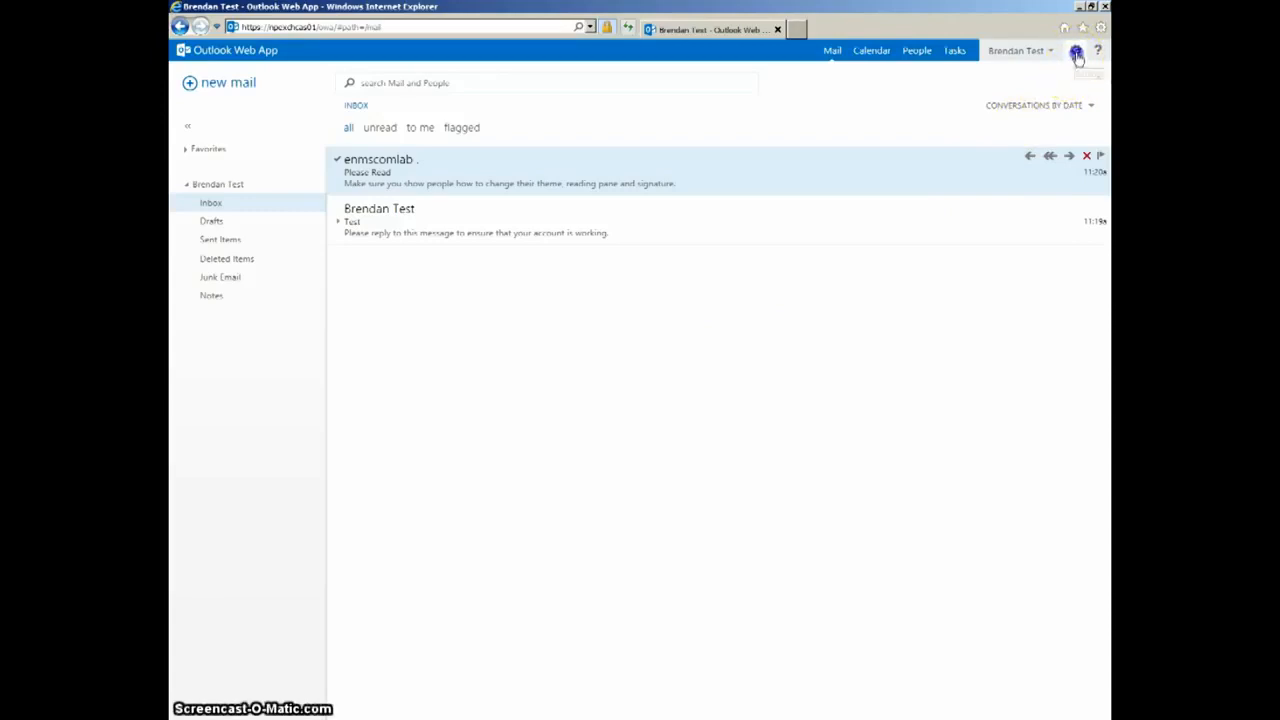
Preview the green and cartoon monster themes, then apply the blue circuit theme.
{"action": "left_click", "coordinate": [1075, 50]}
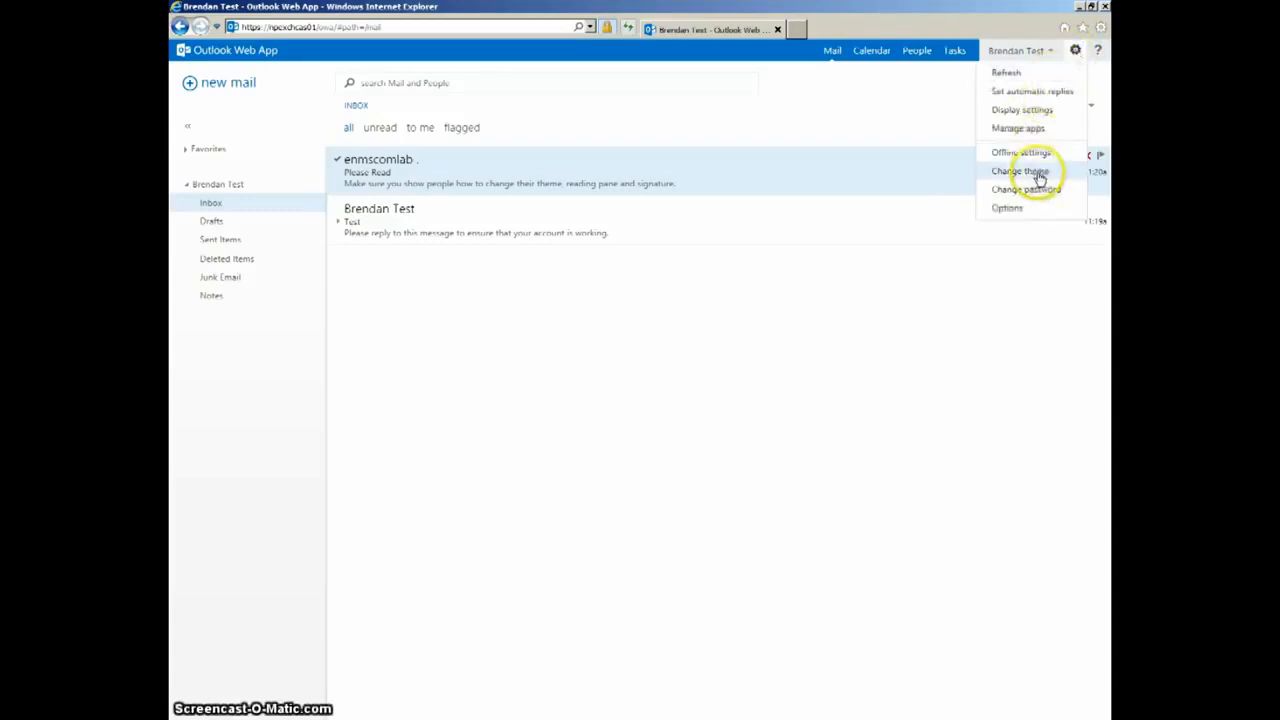
{"action": "left_click", "coordinate": [1021, 171]}
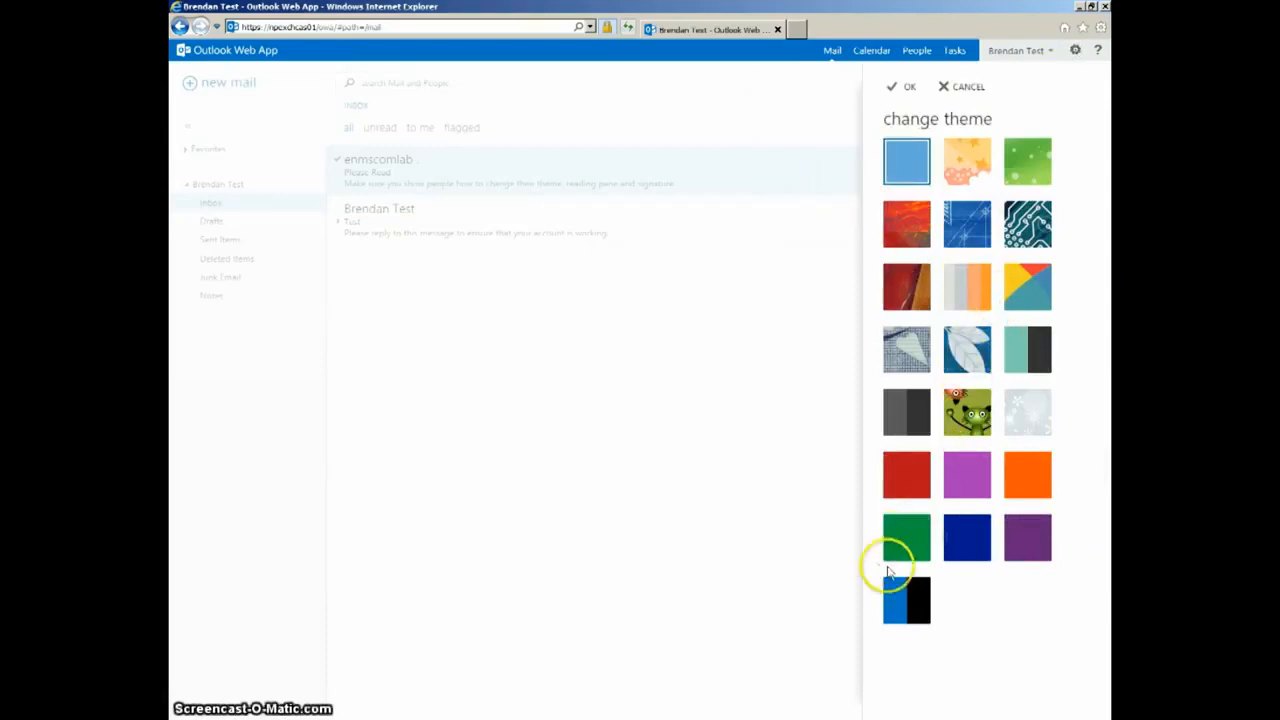
{"action": "left_click", "coordinate": [906, 538]}
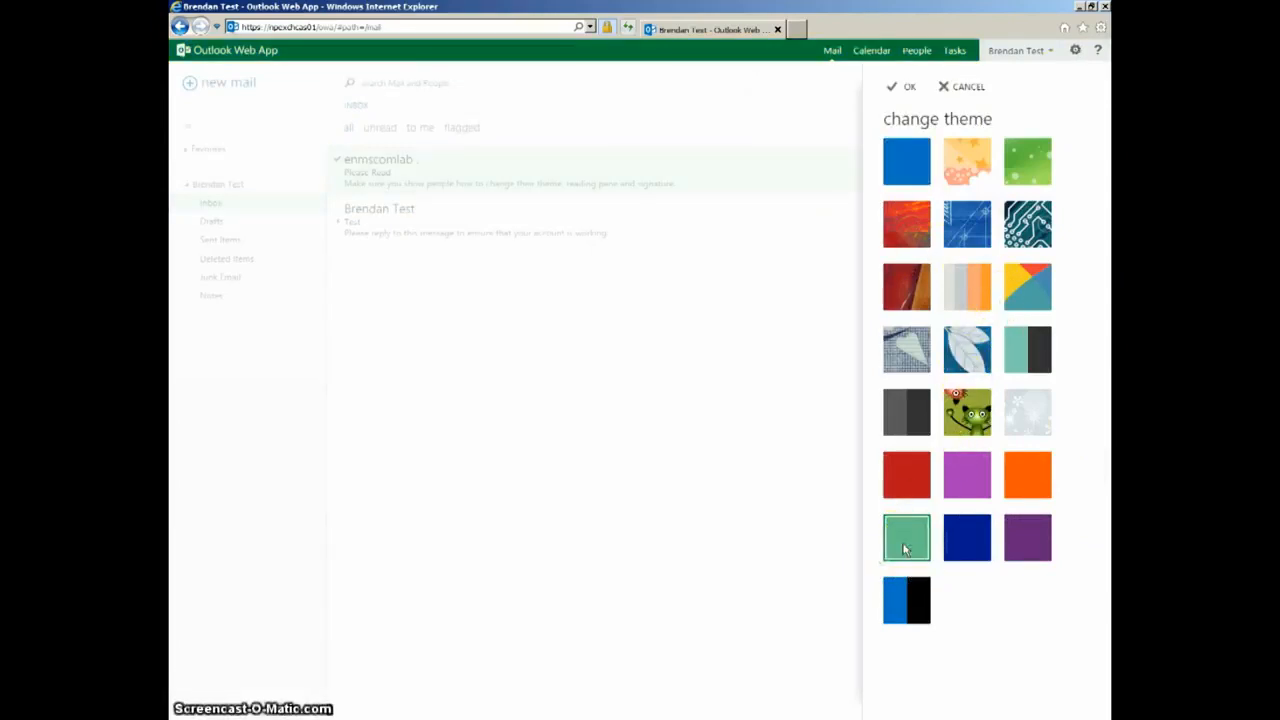
{"action": "left_click", "coordinate": [966, 412]}
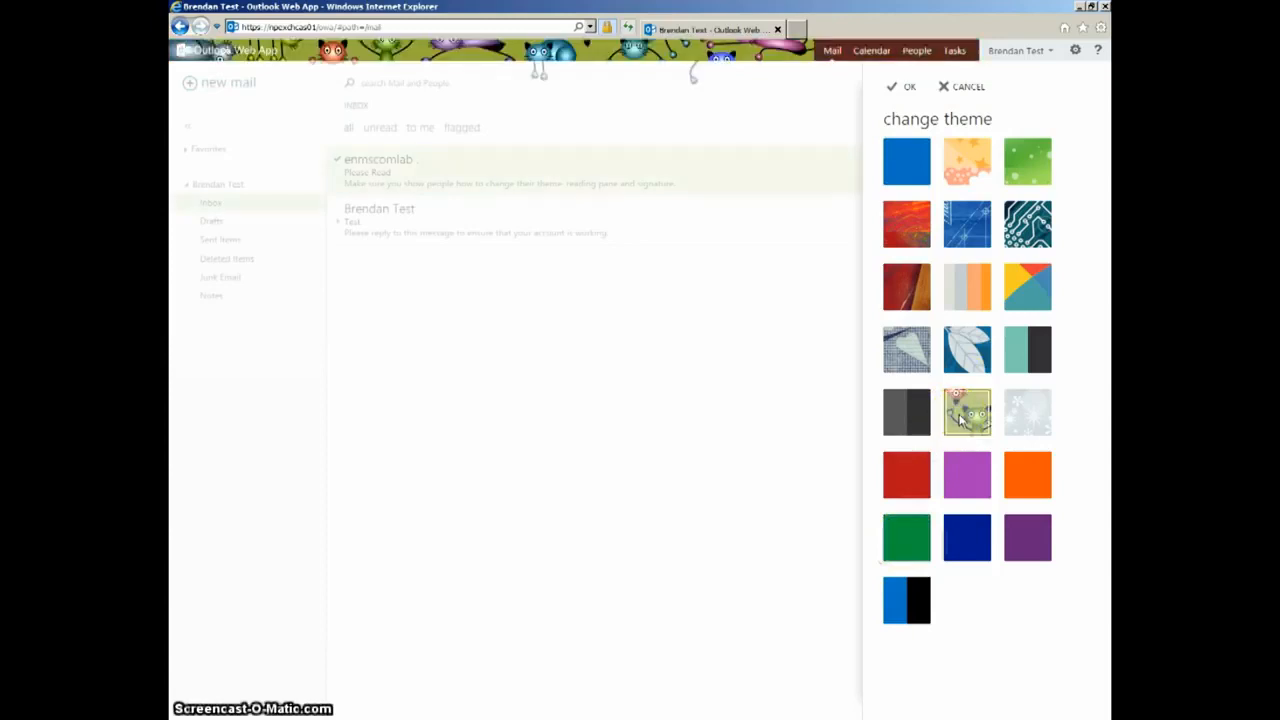
{"action": "mouse_move", "coordinate": [967, 355]}
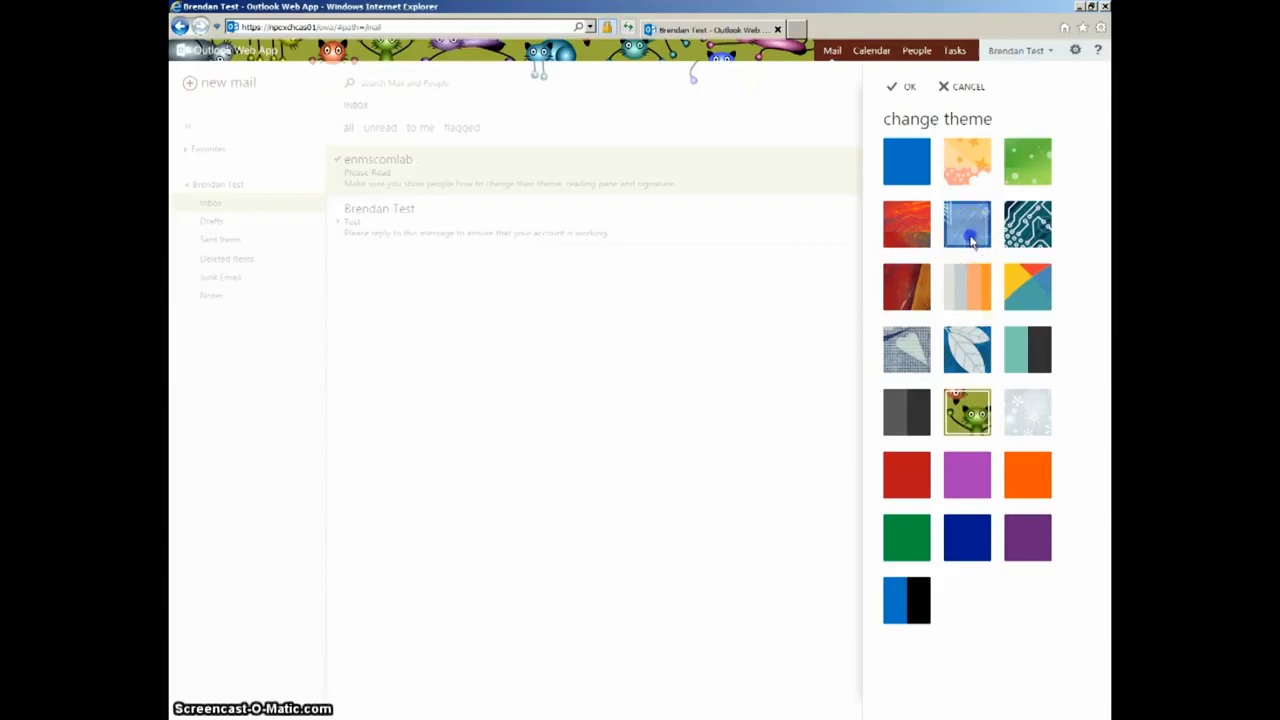
{"action": "left_click", "coordinate": [967, 223]}
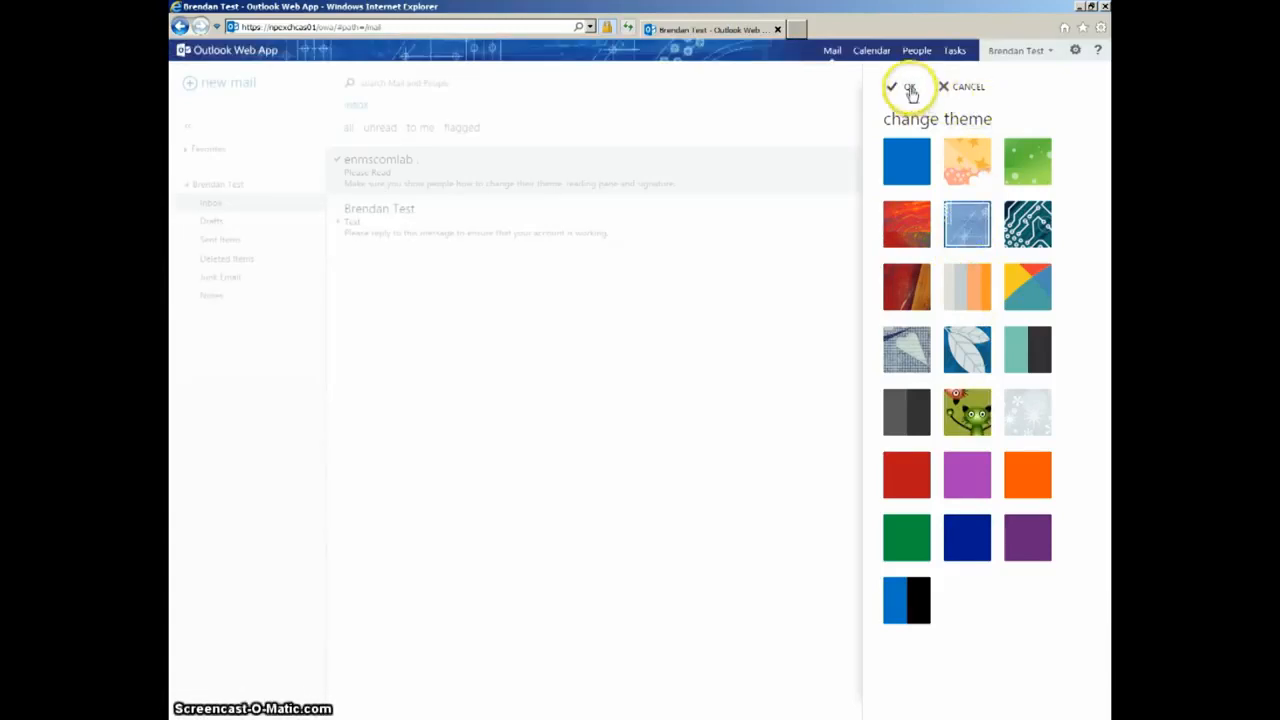
{"action": "left_click", "coordinate": [891, 87]}
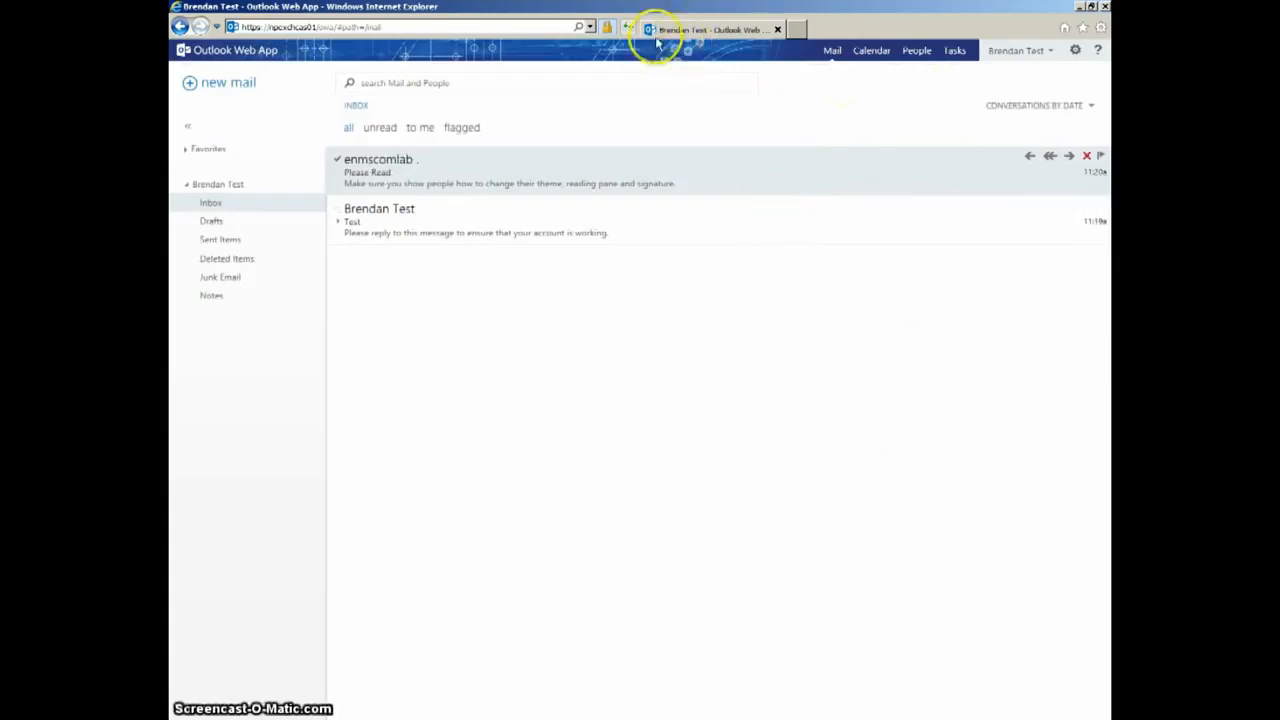
{"action": "mouse_move", "coordinate": [890, 85]}
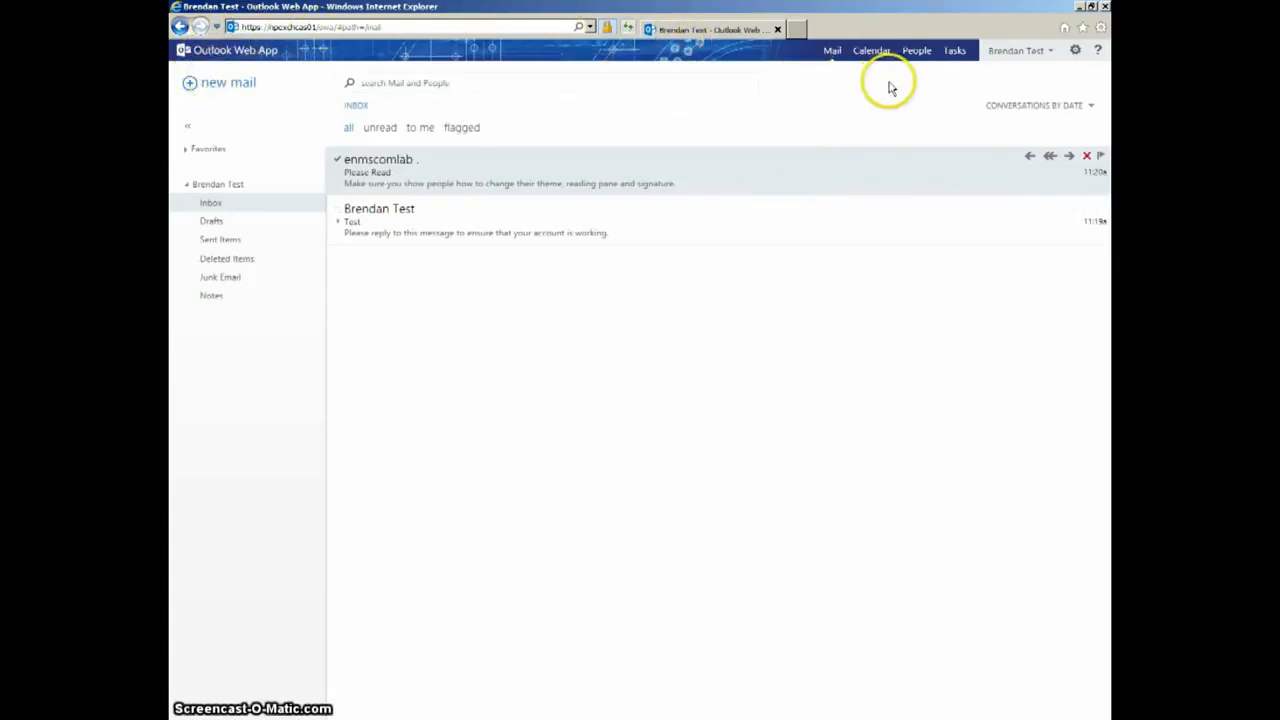
{"action": "mouse_move", "coordinate": [332, 58]}
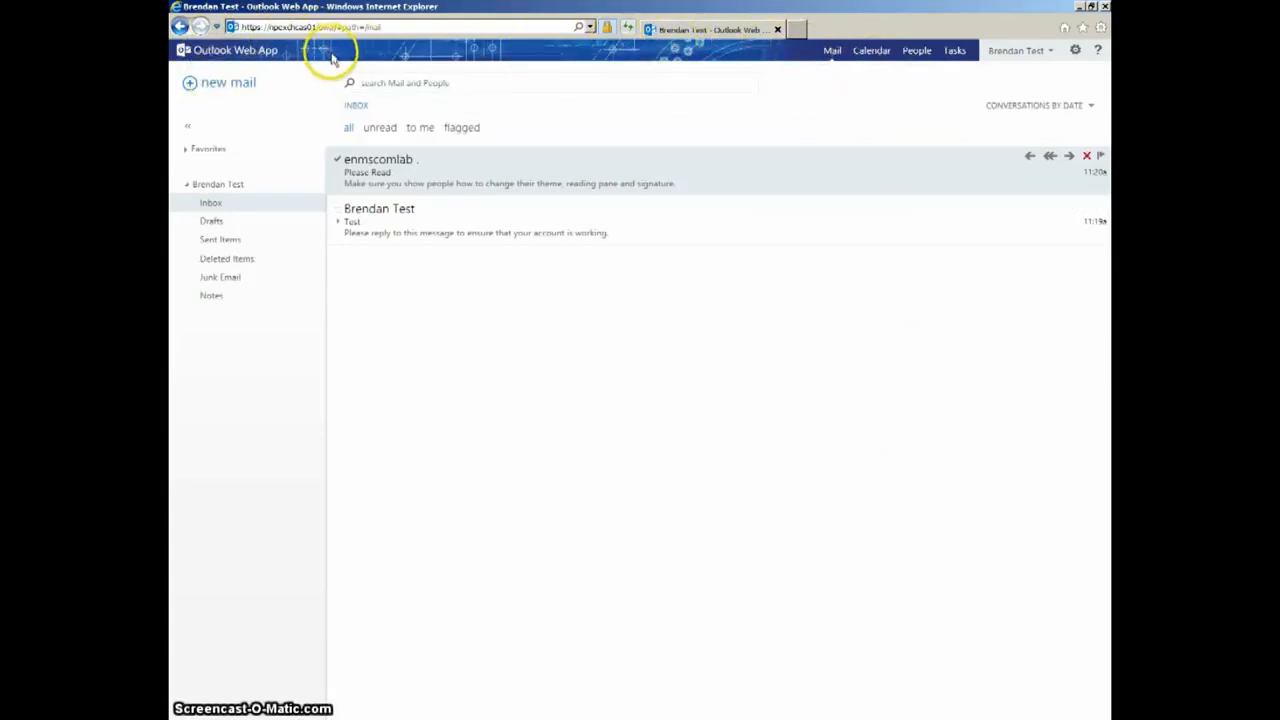